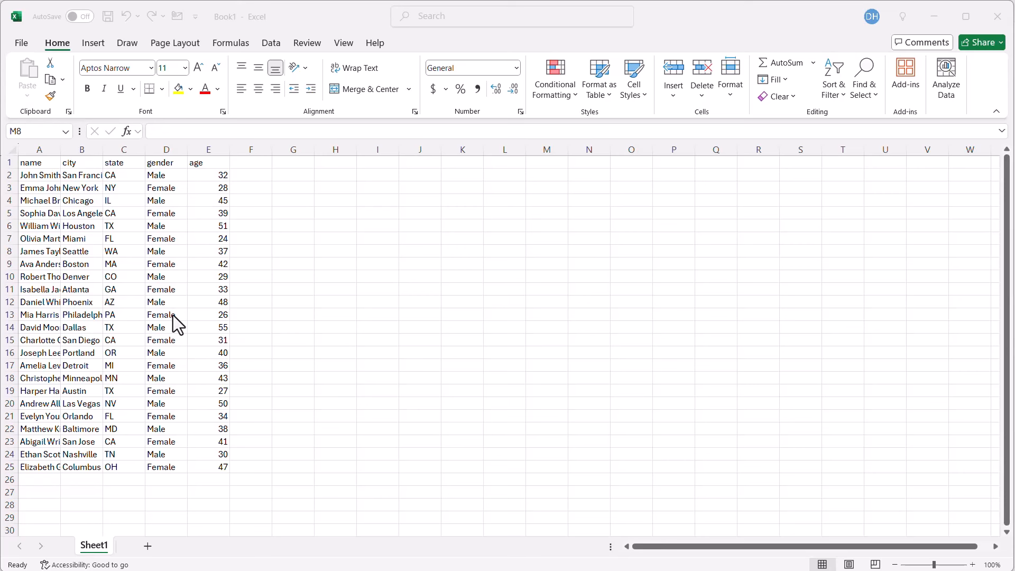
mouse_move(96, 248)
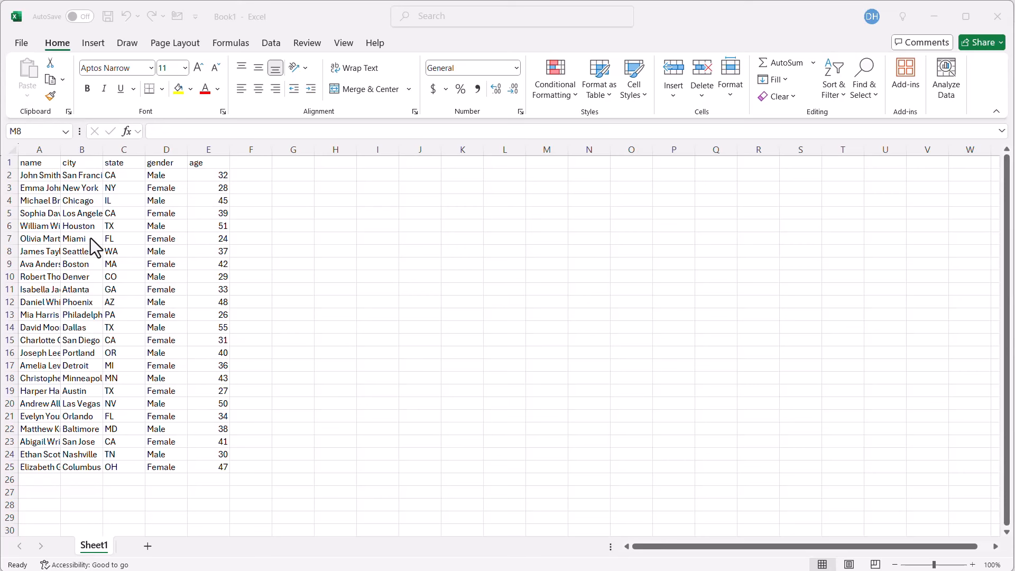
- Select the whole name-through-age data table A1:E25 and switch to inserting objects
click(9, 149)
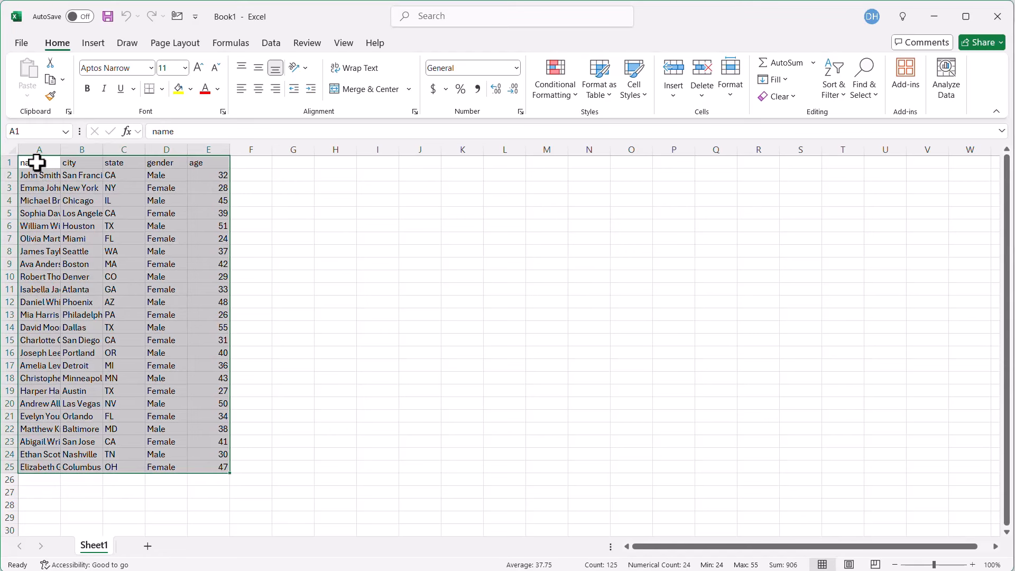
click(94, 42)
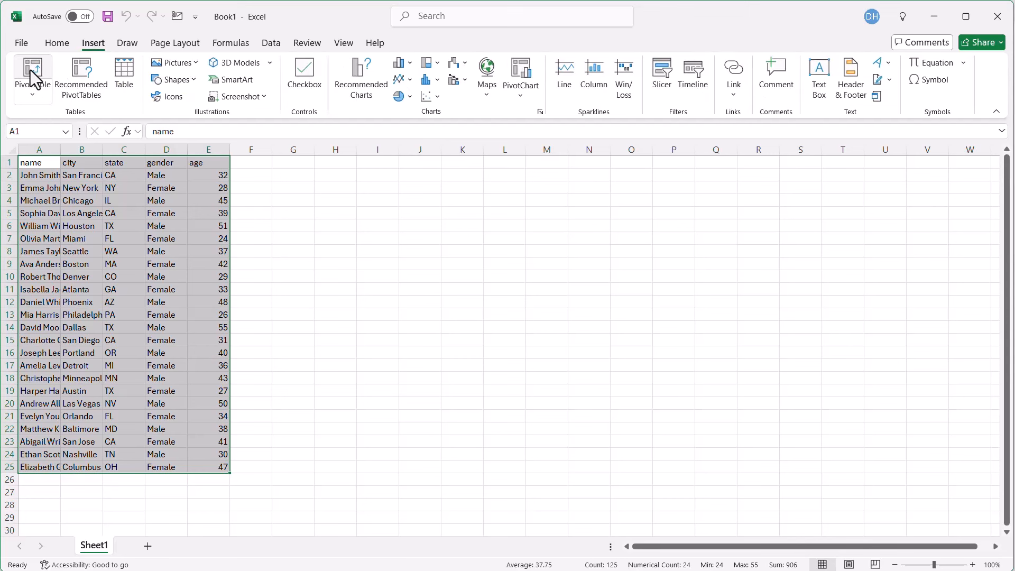
- Create a pivot table from the selected data on this sheet
click(31, 74)
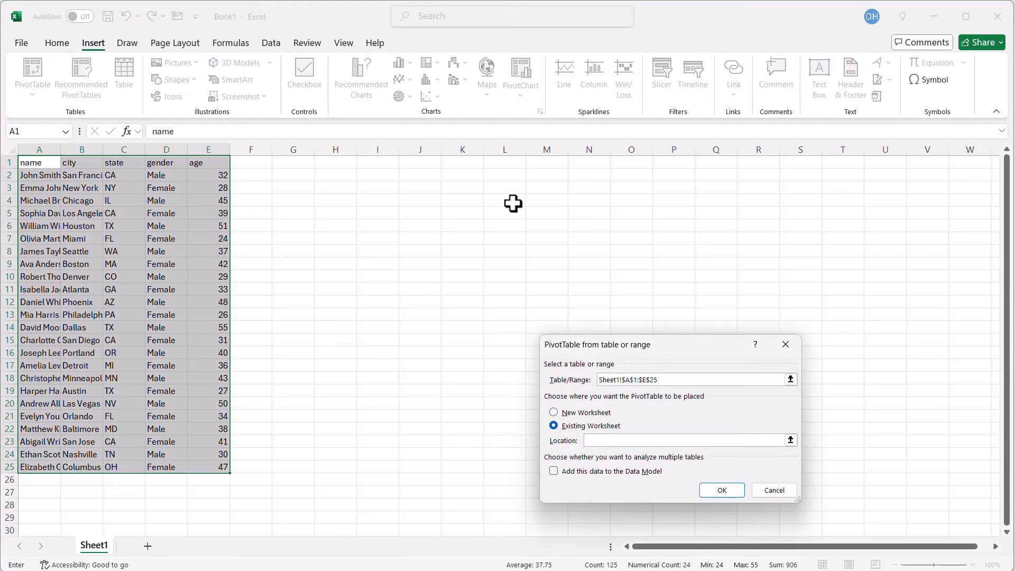
click(720, 489)
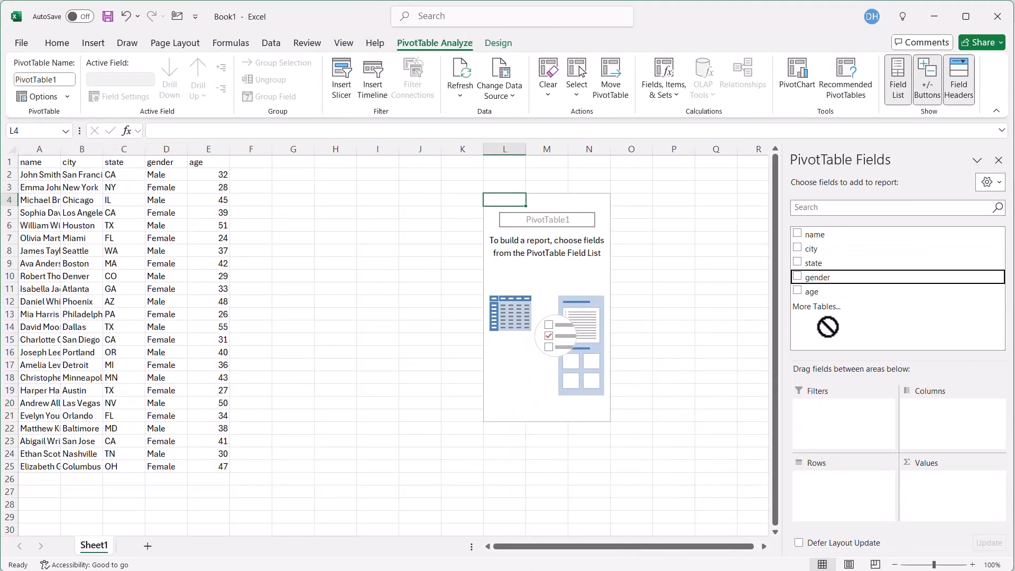
- Add gender and age fields and summarize age as an average instead of a sum
click(797, 276)
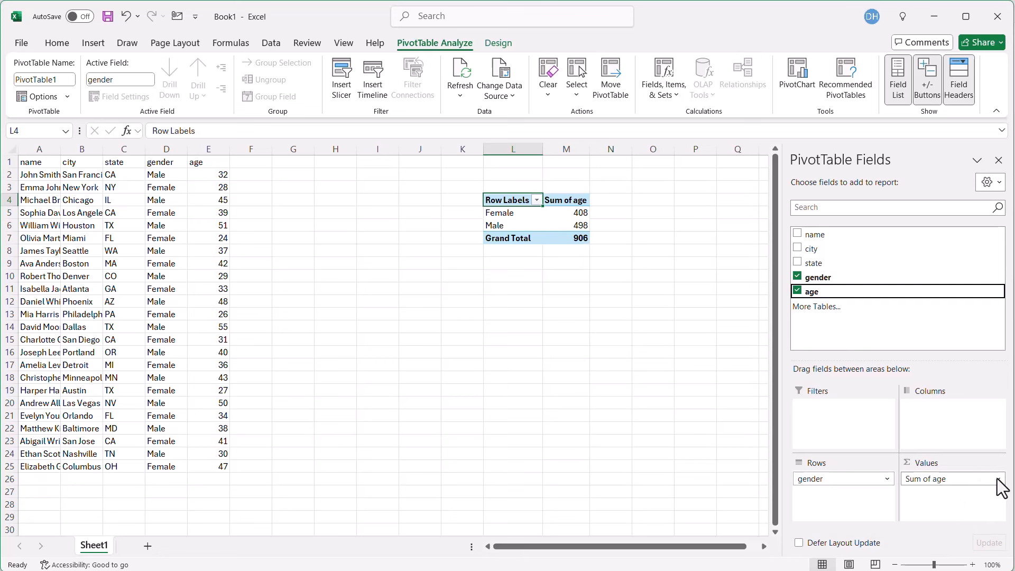
click(929, 478)
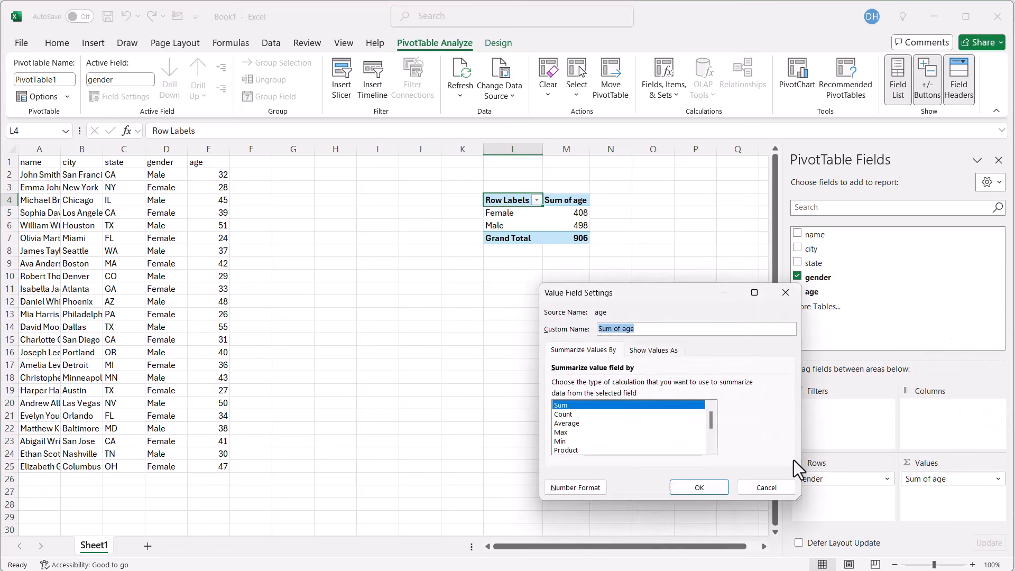
click(567, 423)
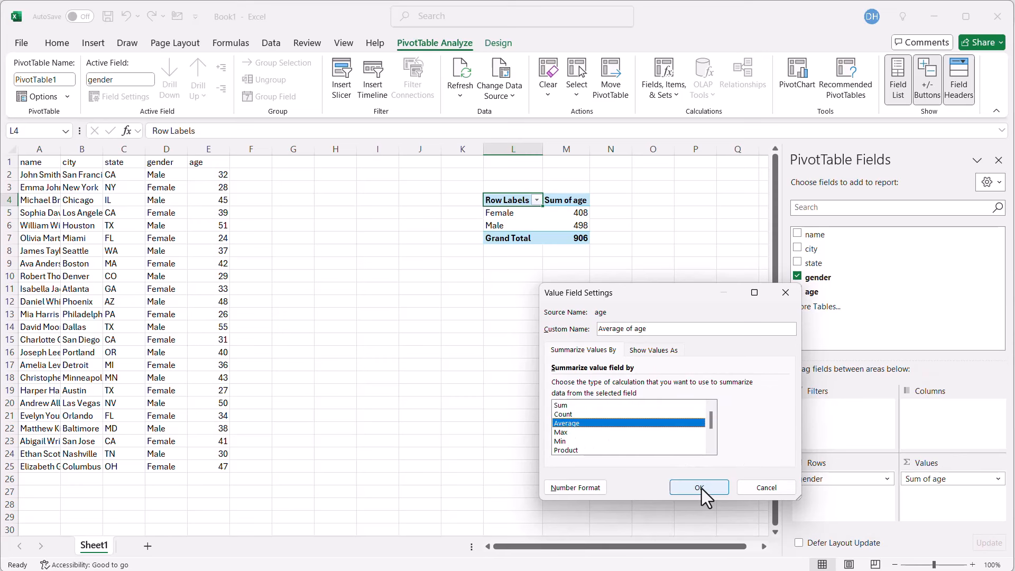
click(698, 487)
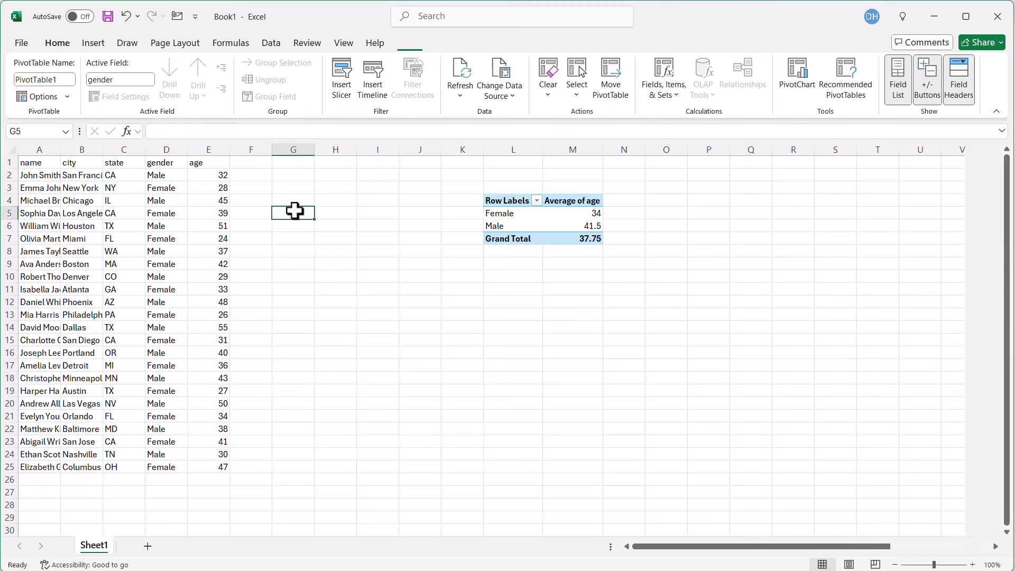
- Start =GROUPBY in G5 with gender D1:D25 as rows and age E1:E25 as values
text(=gro)
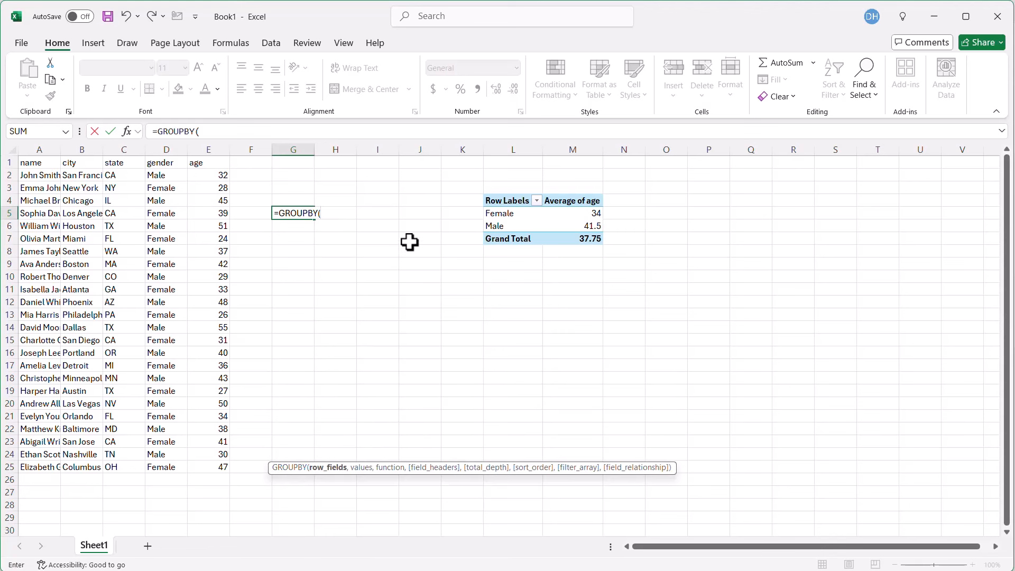
mouse_move(166, 163)
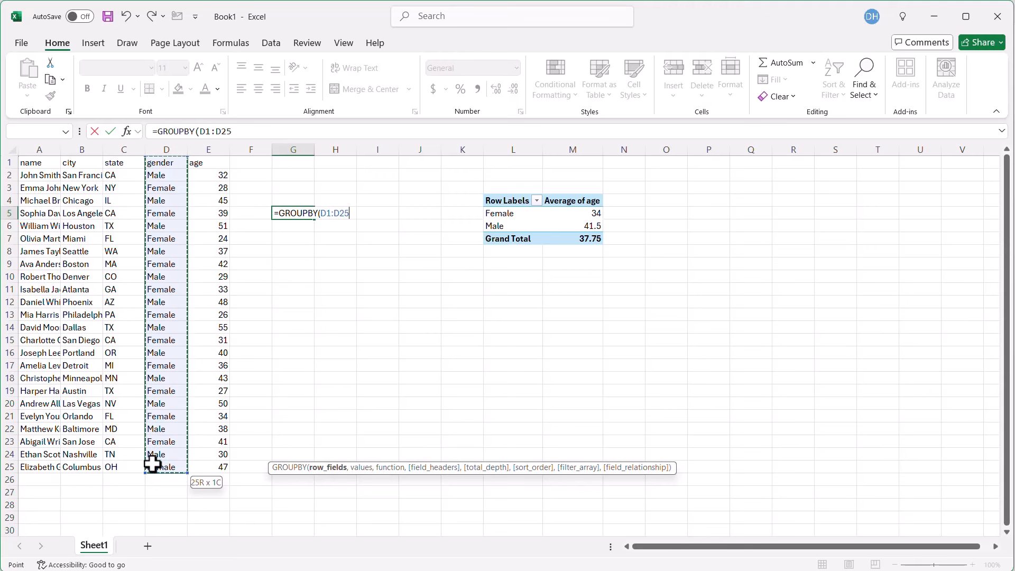
text(,)
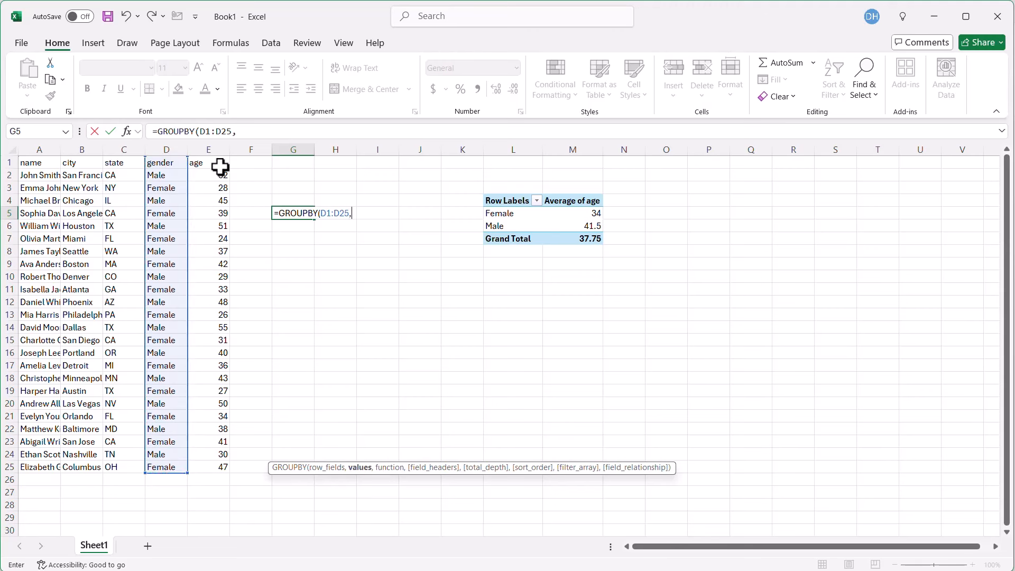
drag(209, 168, 208, 466)
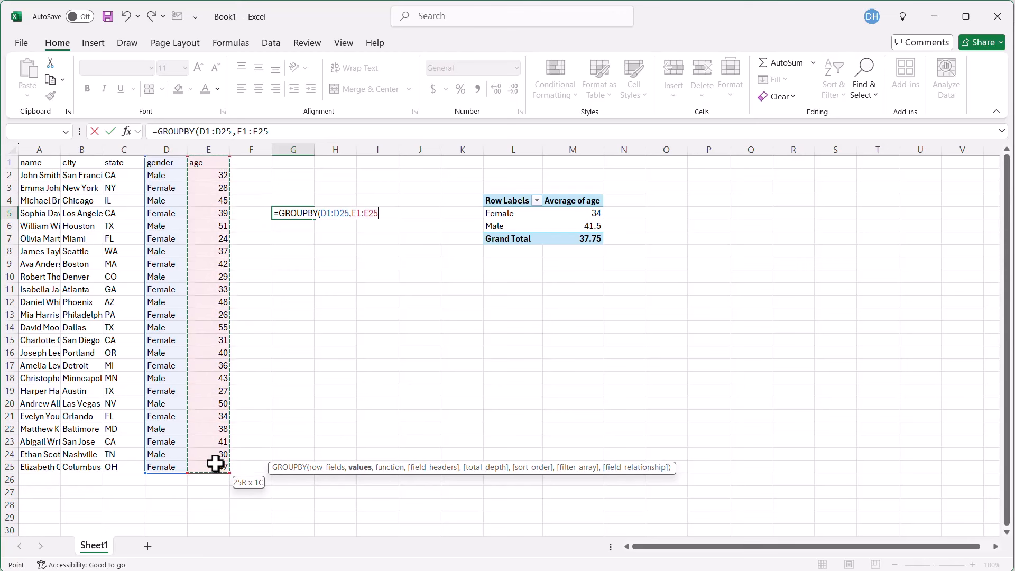
text(,)
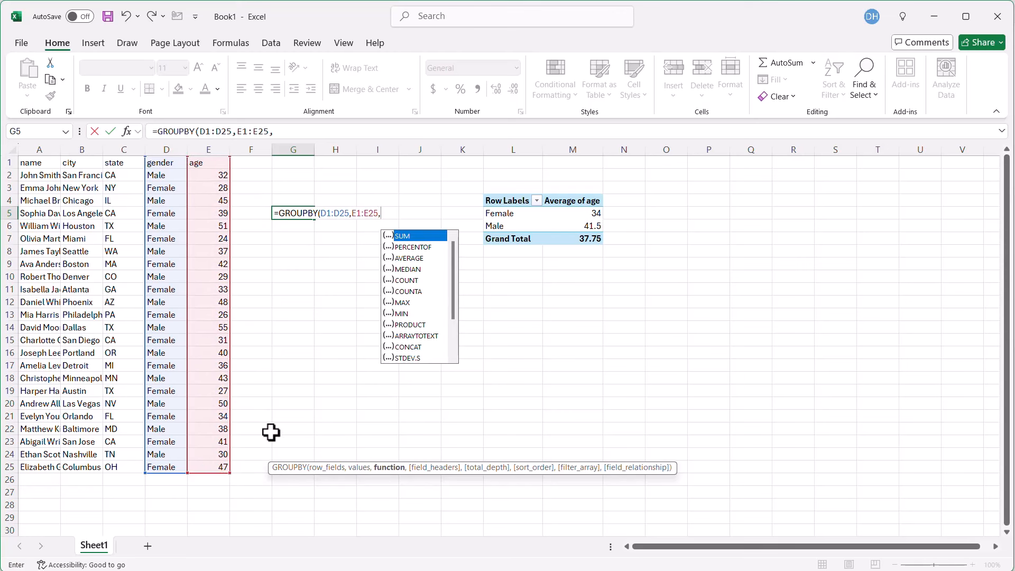
mouse_move(363, 512)
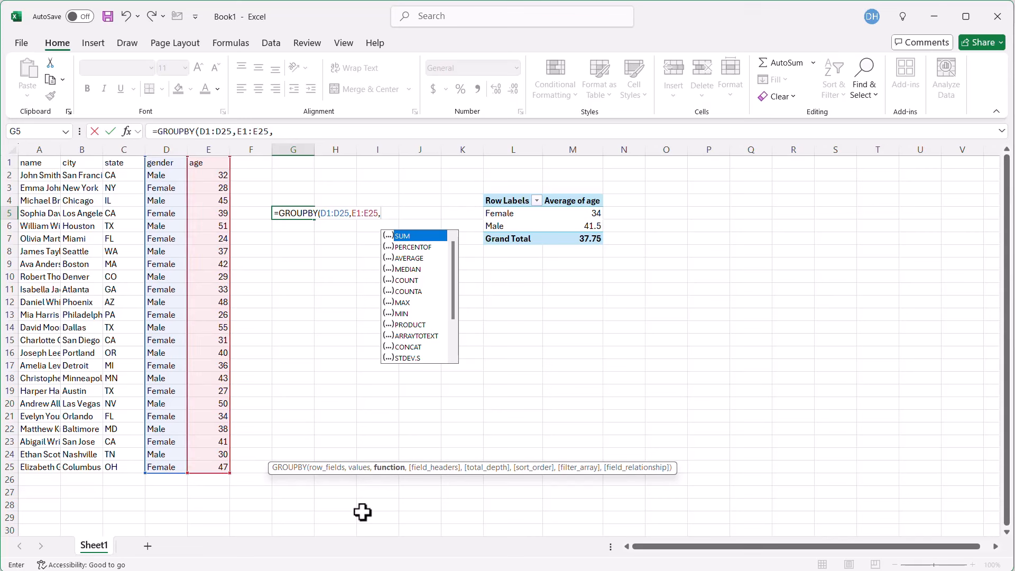
mouse_move(409, 258)
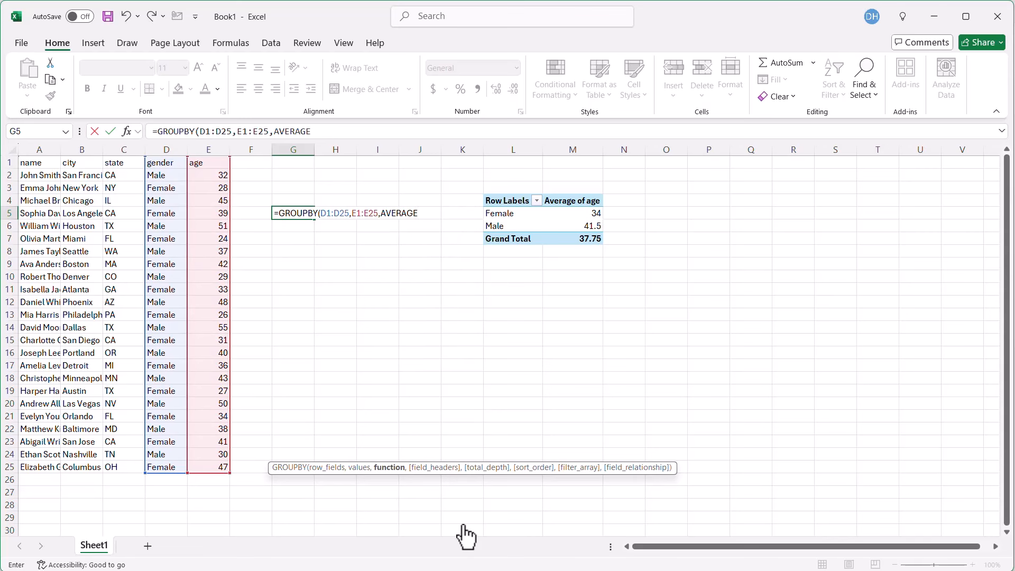
mouse_move(532, 475)
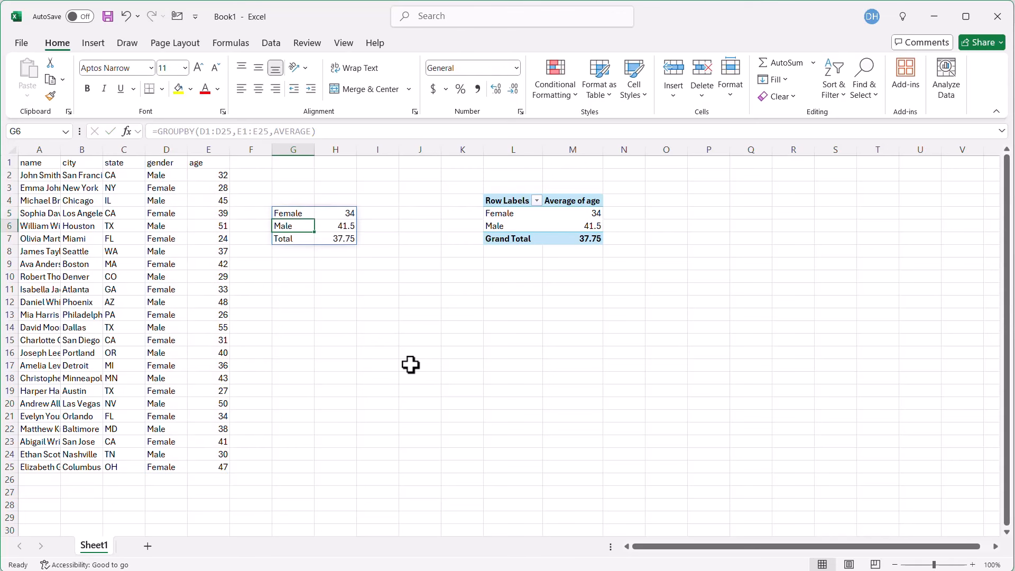
mouse_move(319, 239)
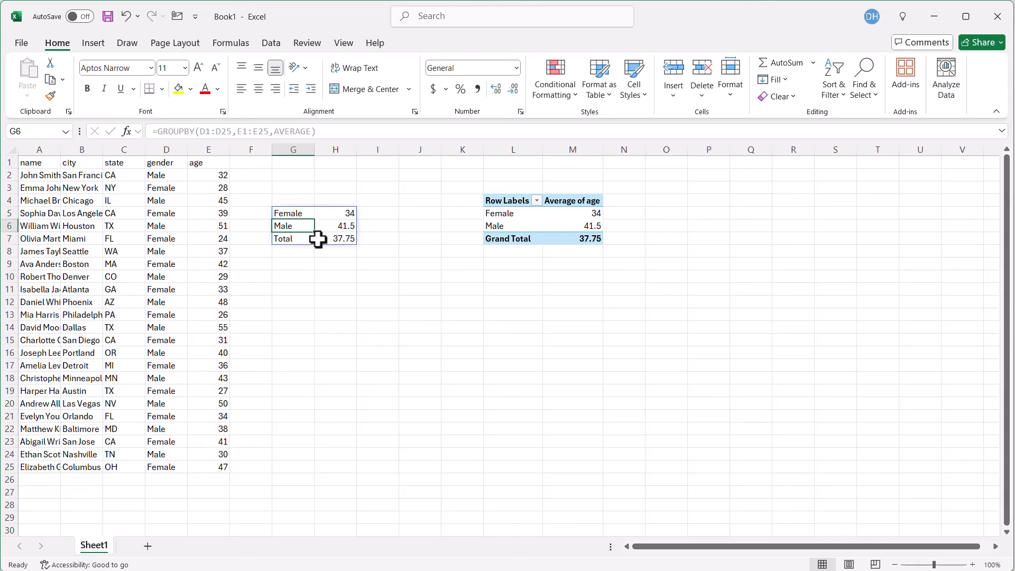
- Change the first person's age to 200 and refresh the pivot table to match the GROUPBY averages
click(208, 174)
text(200)
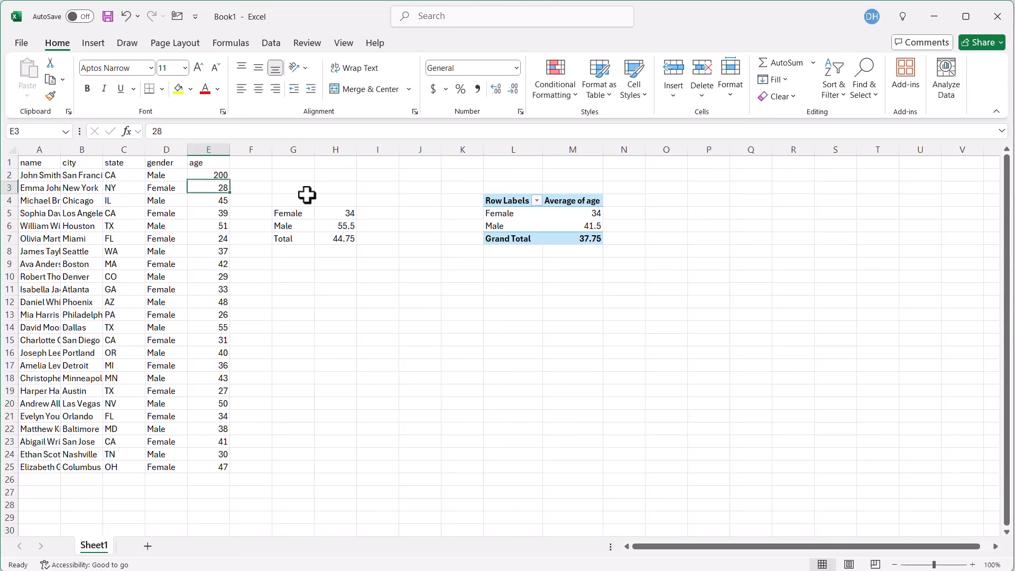
mouse_move(388, 230)
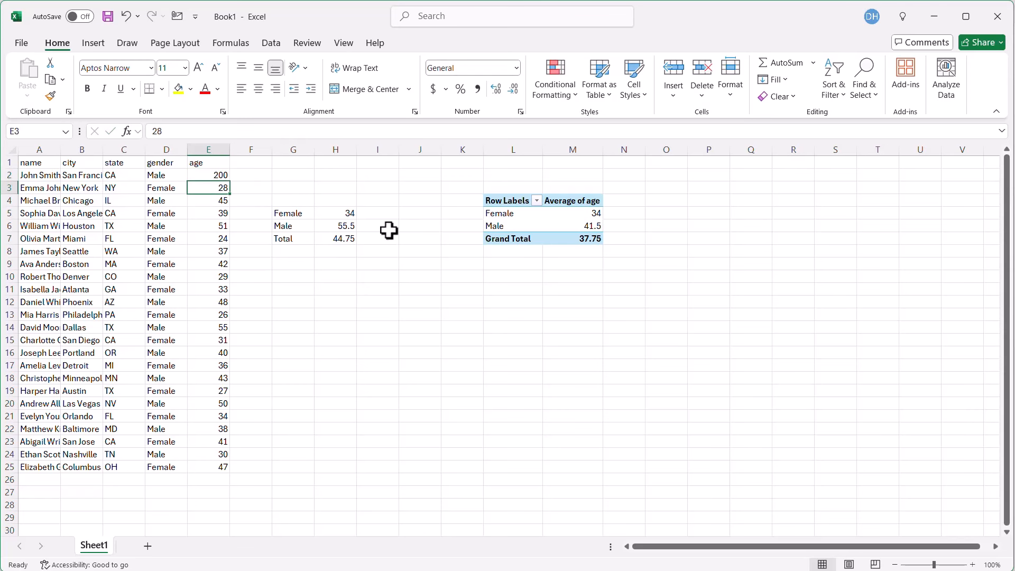
click(513, 212)
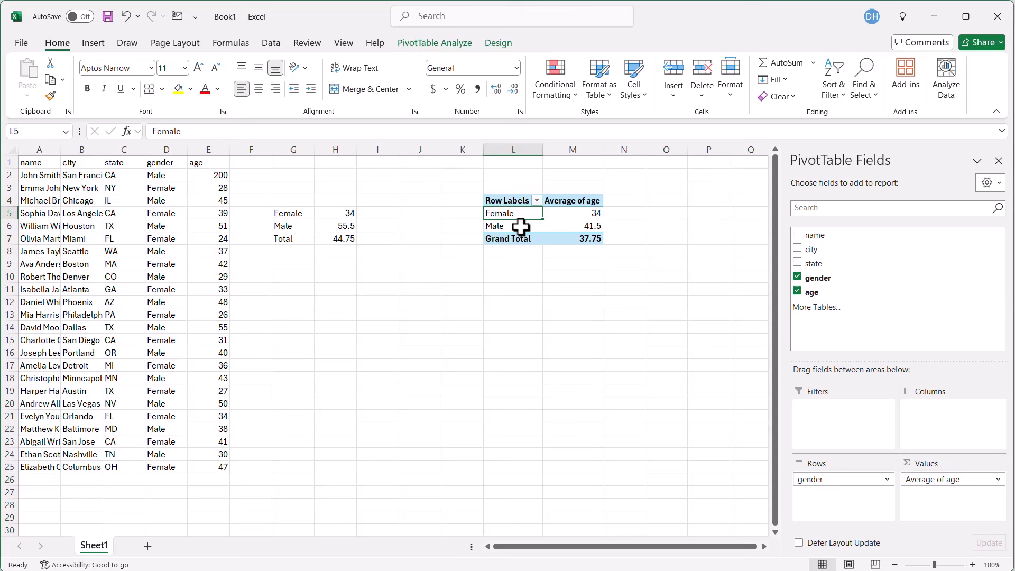
right_click(512, 225)
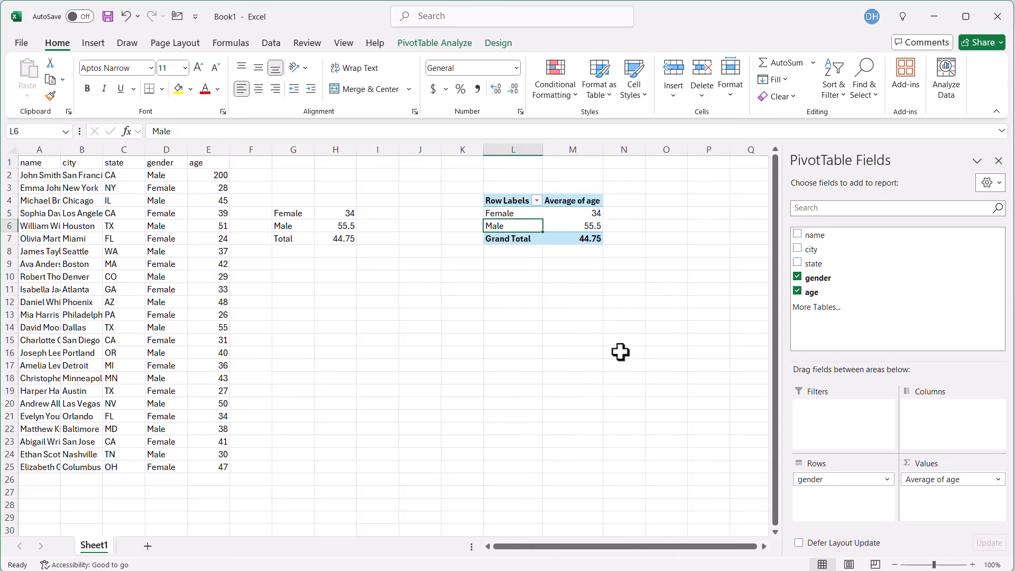
mouse_move(371, 341)
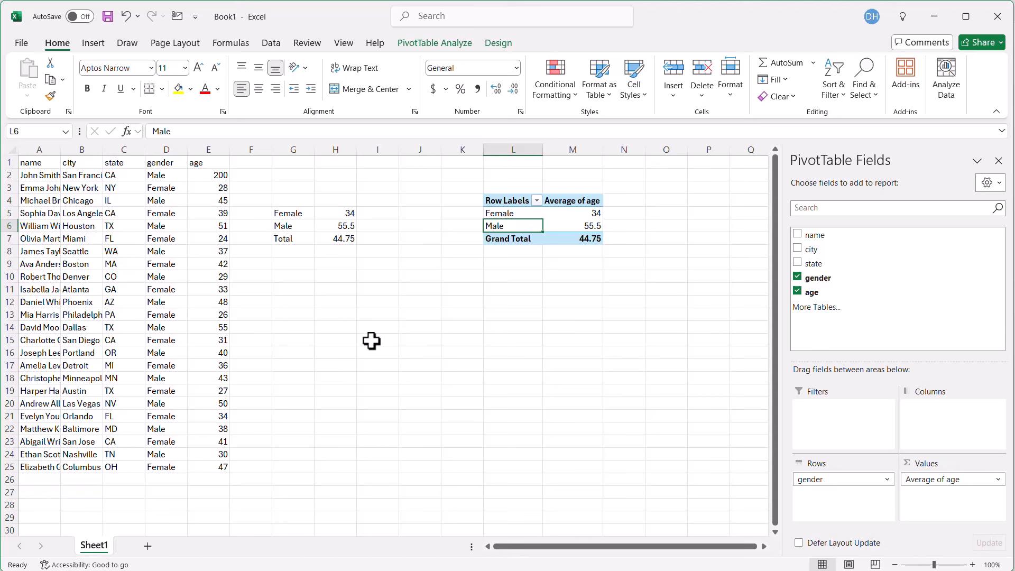
mouse_move(459, 269)
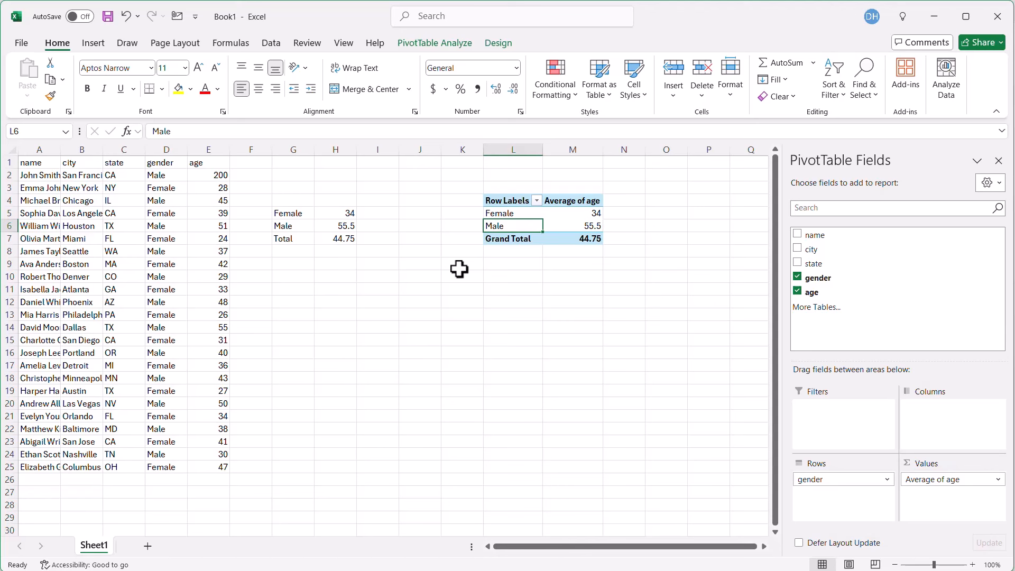
mouse_move(302, 215)
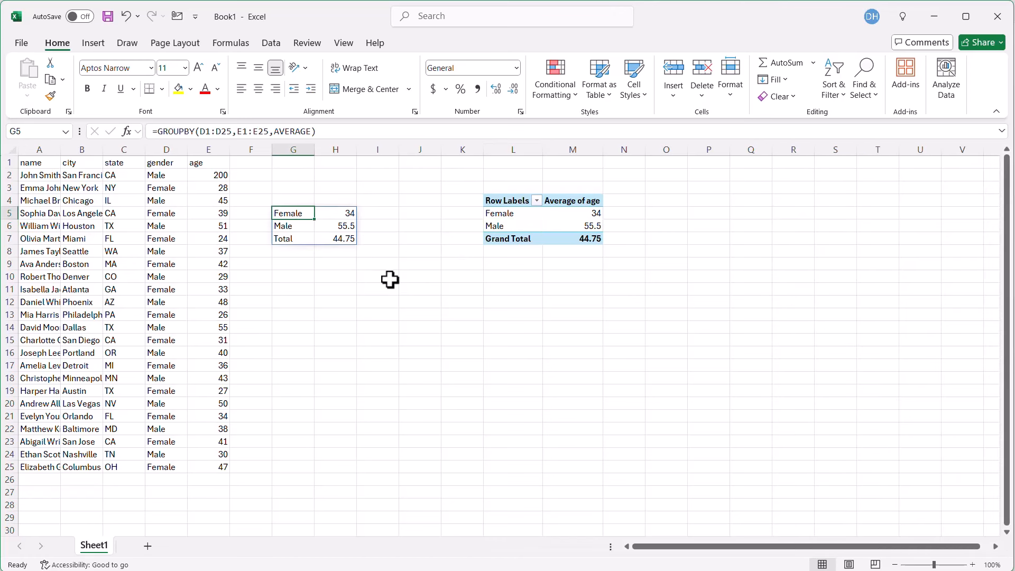
mouse_move(295, 226)
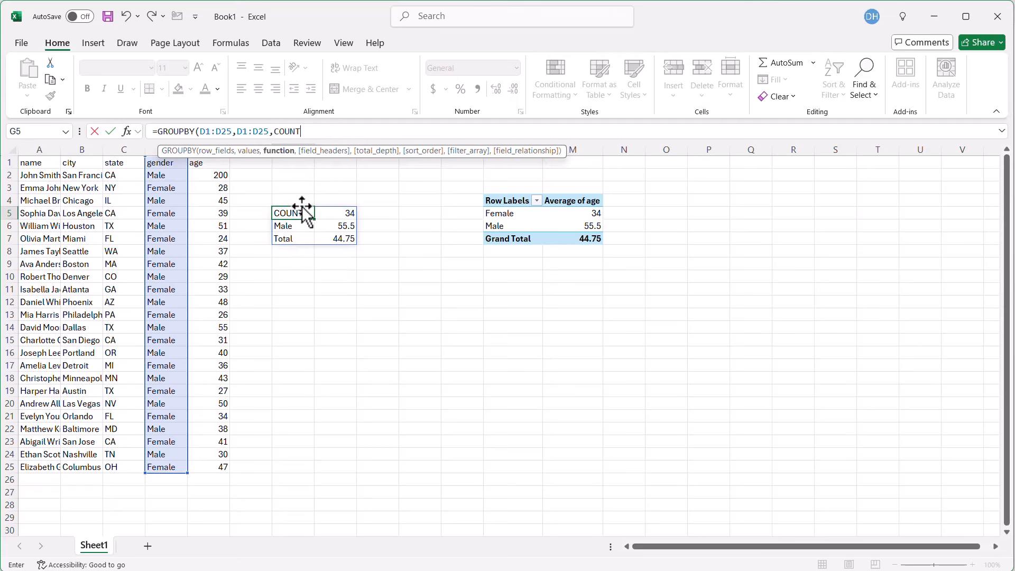
- Close the GROUPBY formula counting the gender column and reselect G5
text())
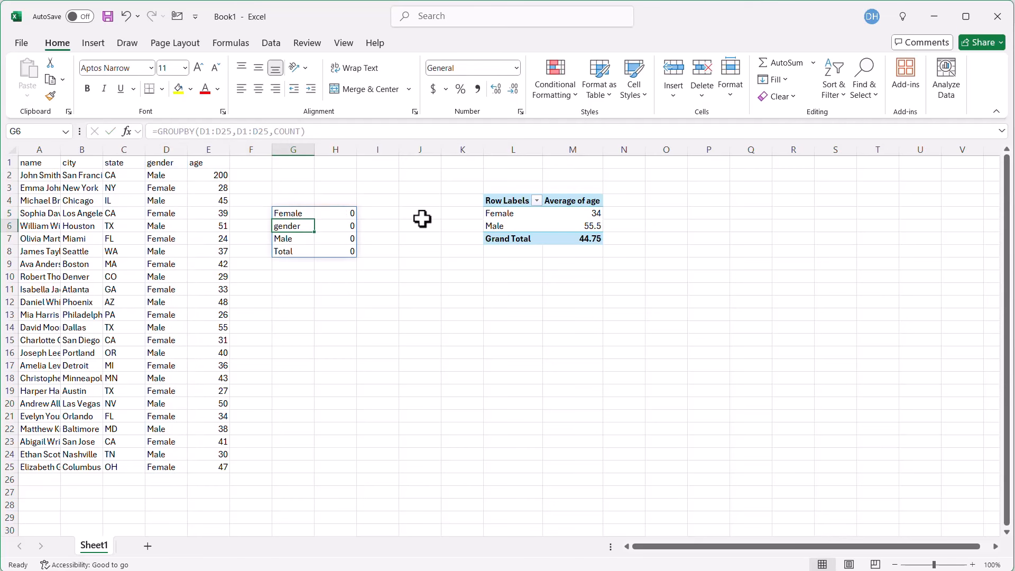
click(293, 213)
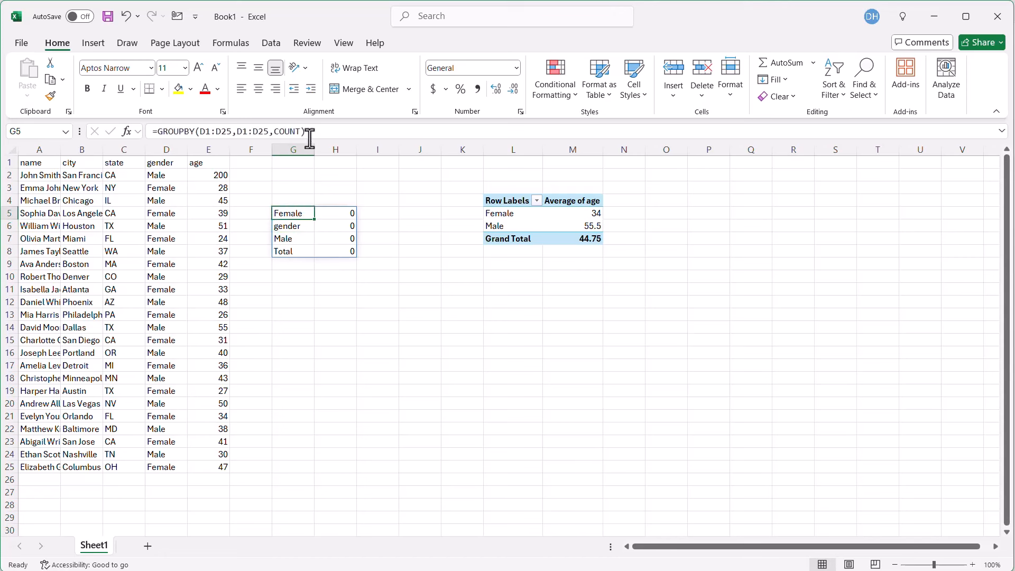
- Make the G5 GROUPBY use COUNTA with headers shown (argument 3), giving 12 Female and 12 Male
text(COUNT)
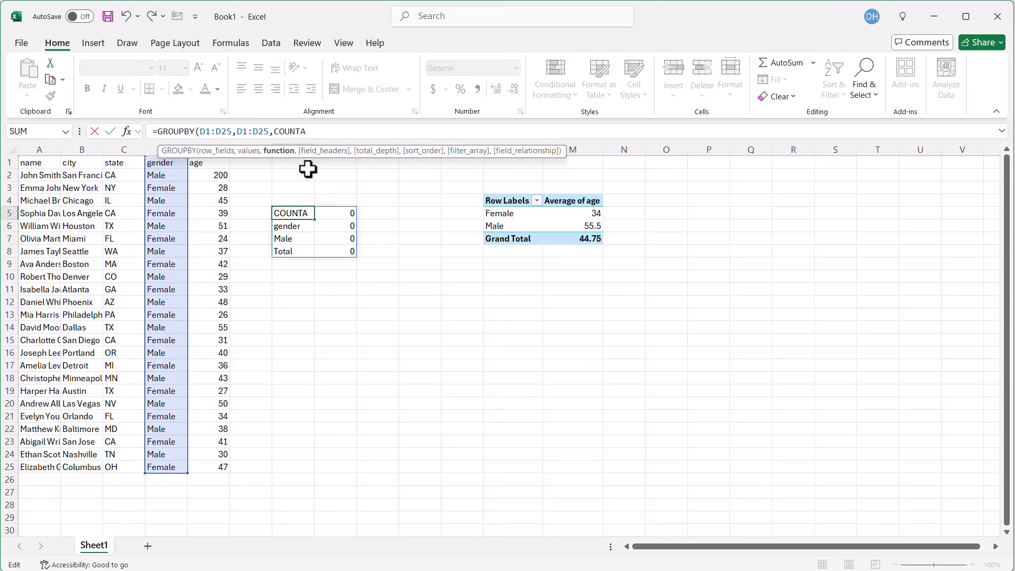
mouse_move(298, 225)
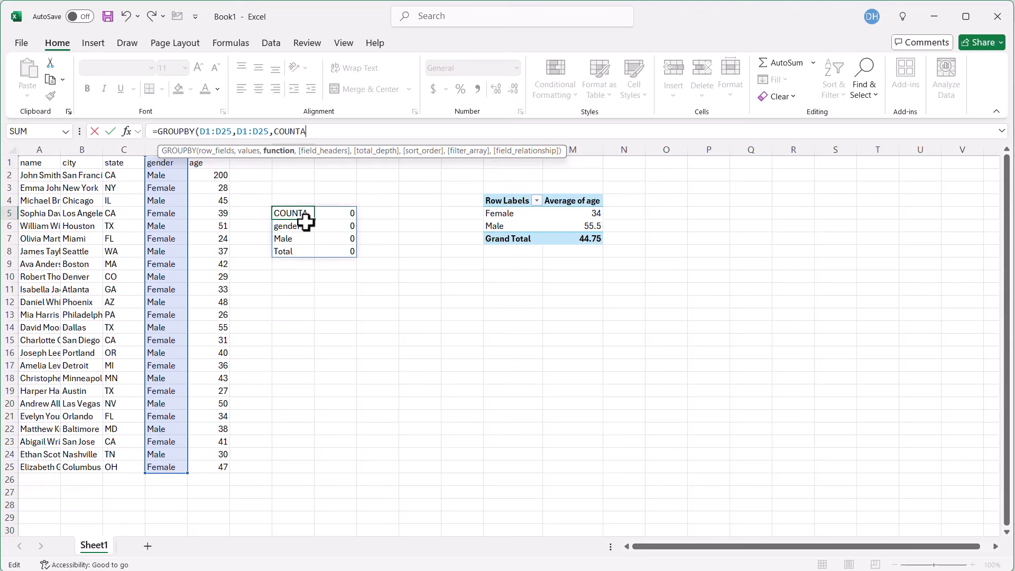
text(,)
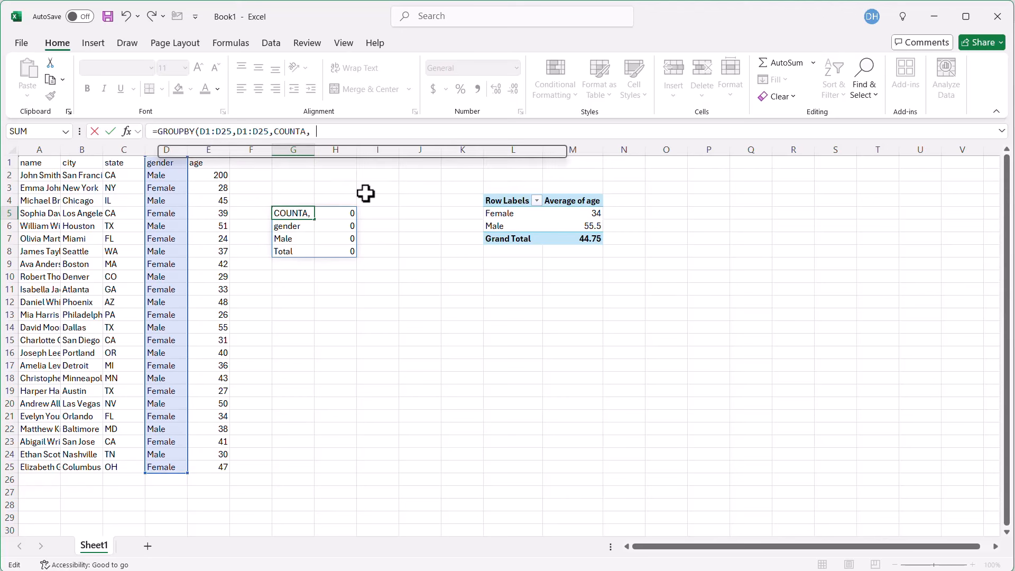
text(3)
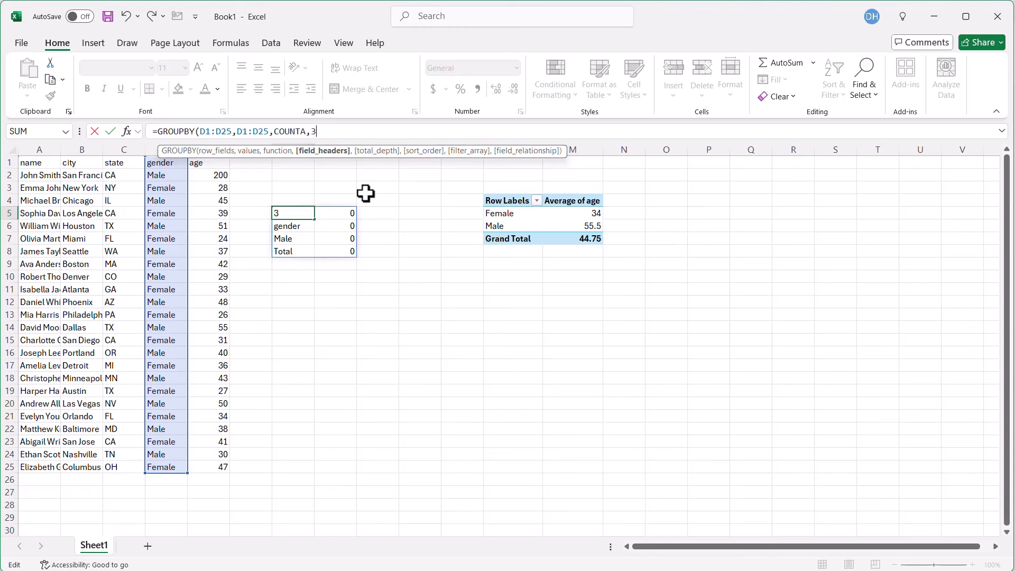
text())
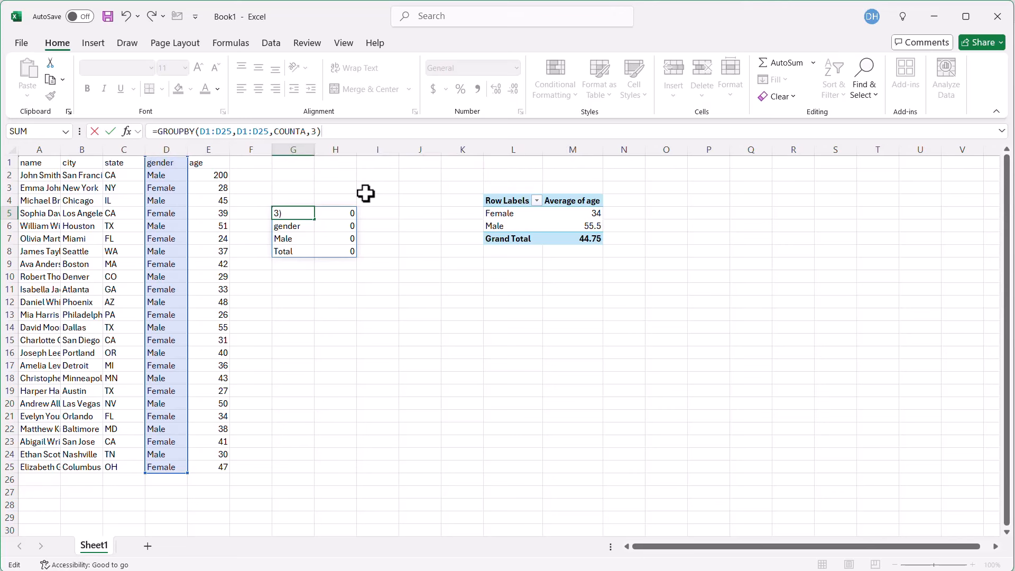
key(enter)
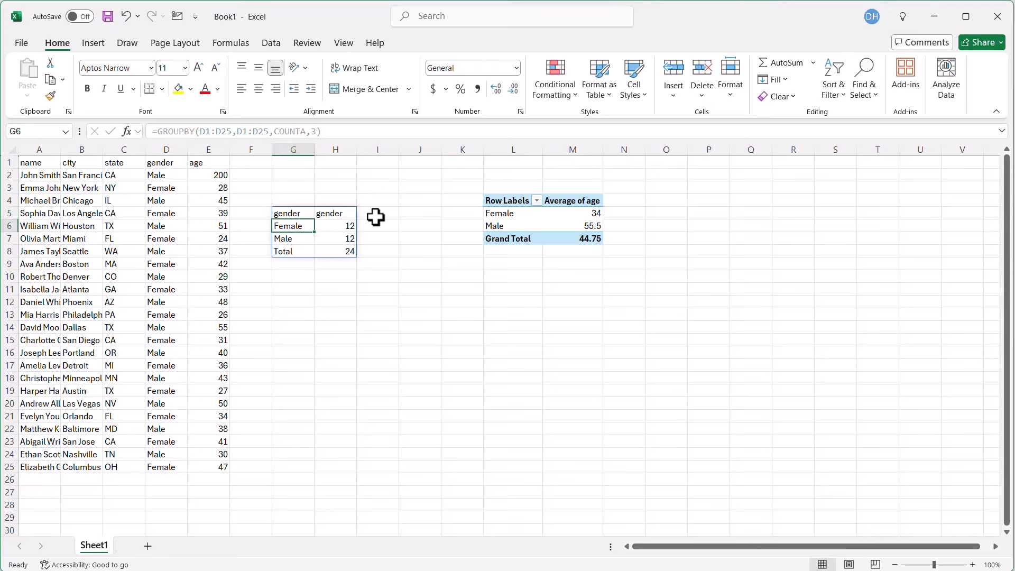
- Label the second result header 'Gender' and select the pivot table to change its calculation
click(335, 212)
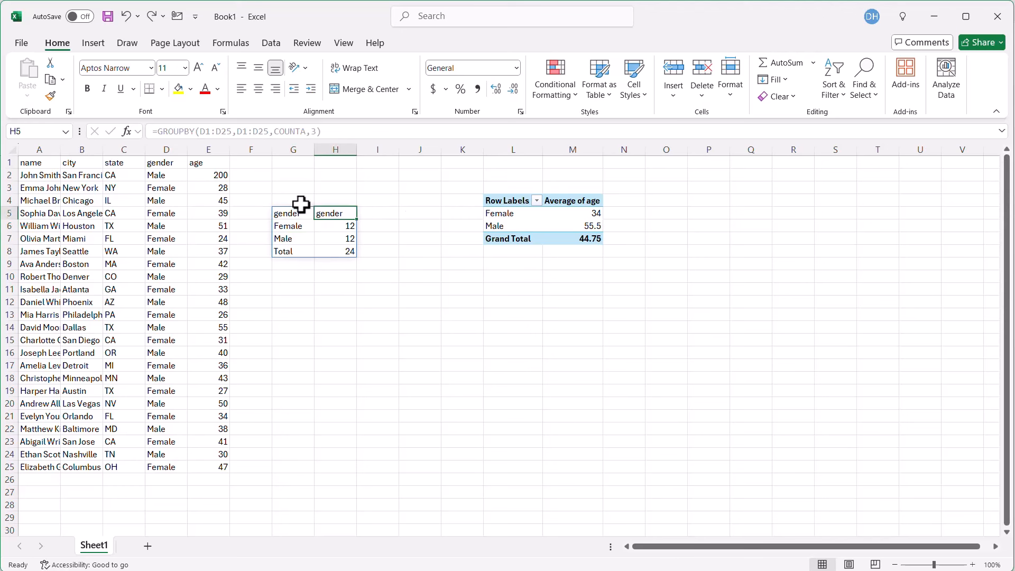
mouse_move(342, 215)
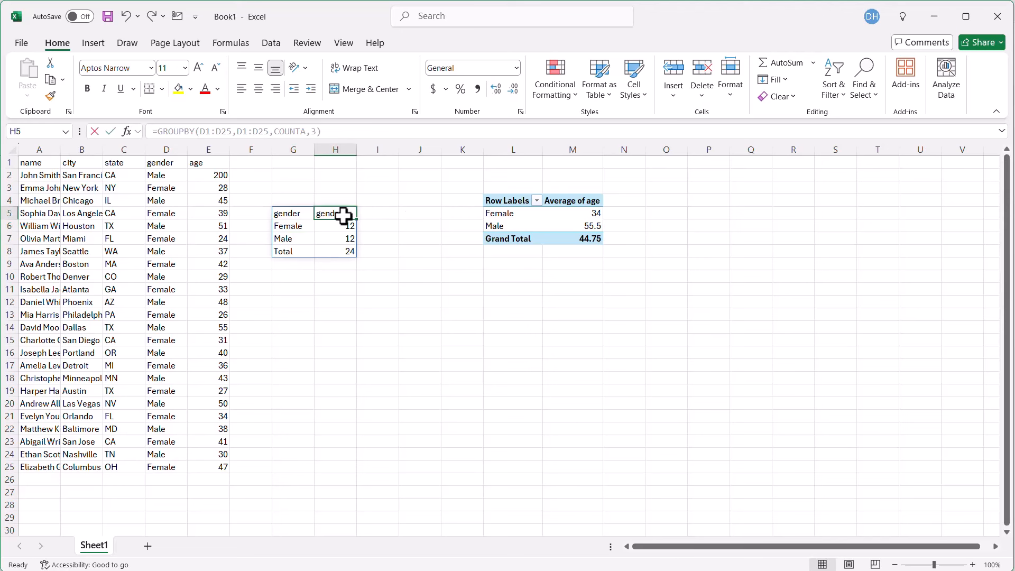
text(Gender)
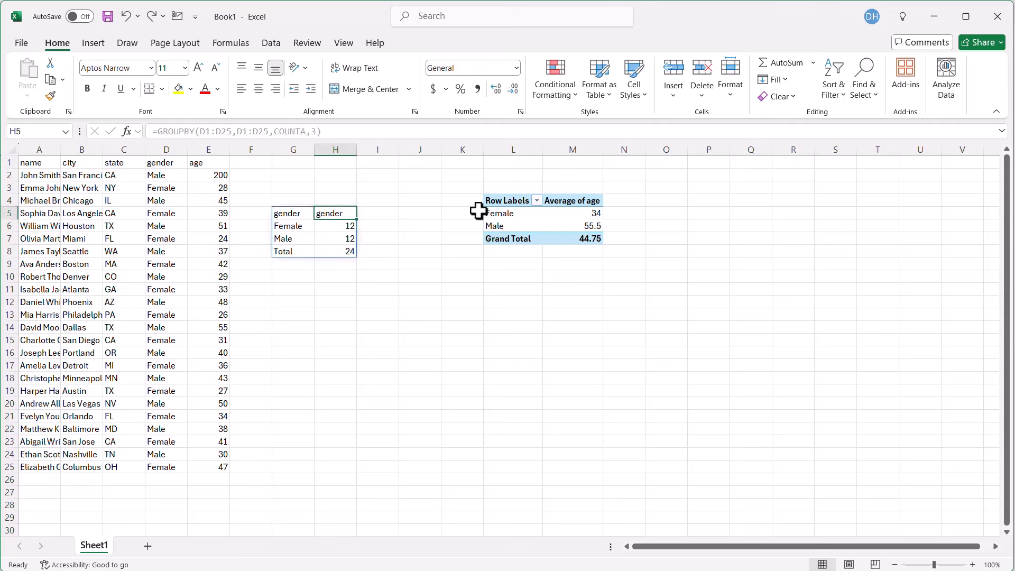
click(499, 213)
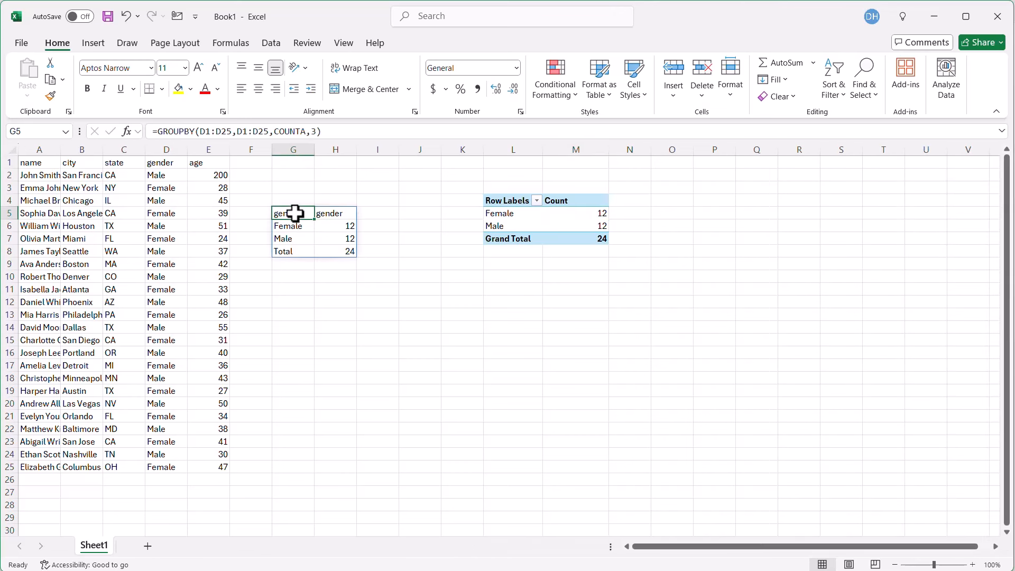
- Rewrite G5 to group by CHOOSECOLS(A1:E25,3,4), the state and gender columns
double_click(292, 212)
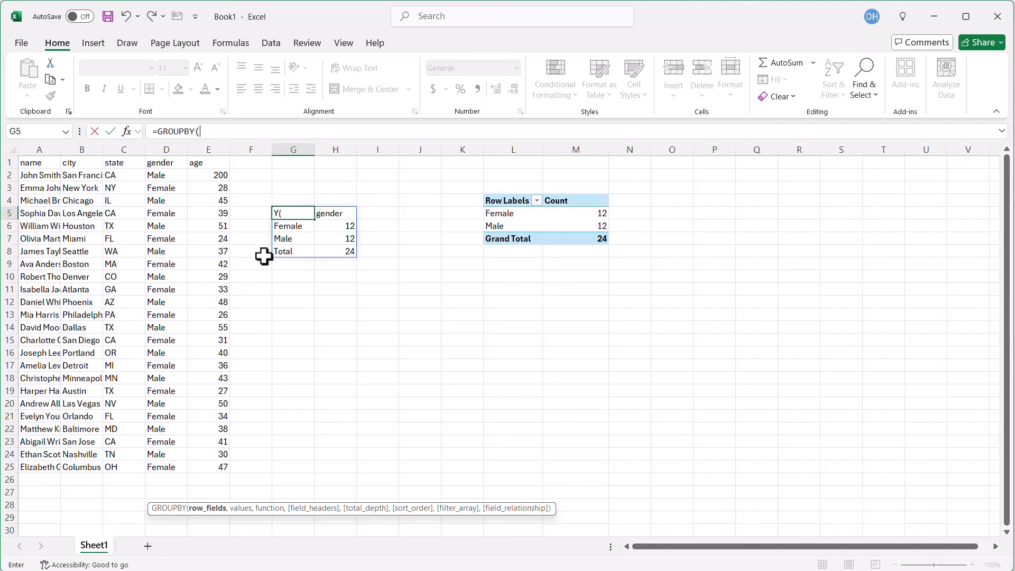
text(choo)
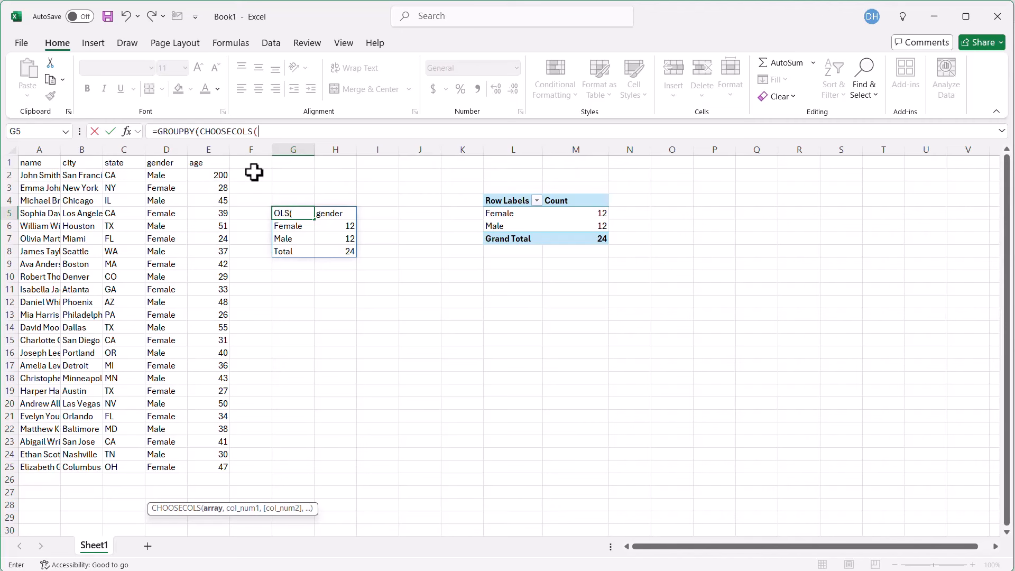
mouse_move(390, 240)
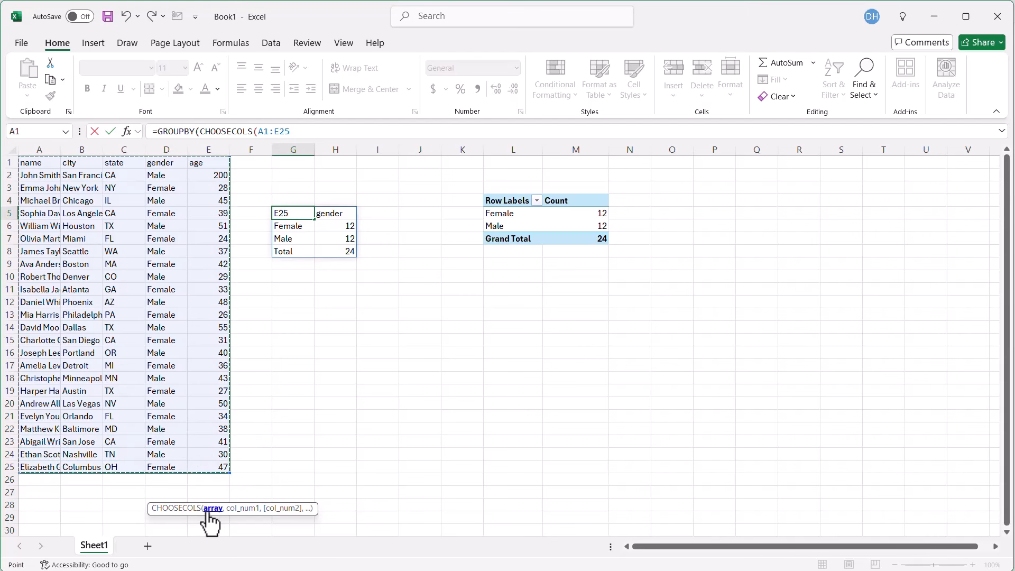
text(,)
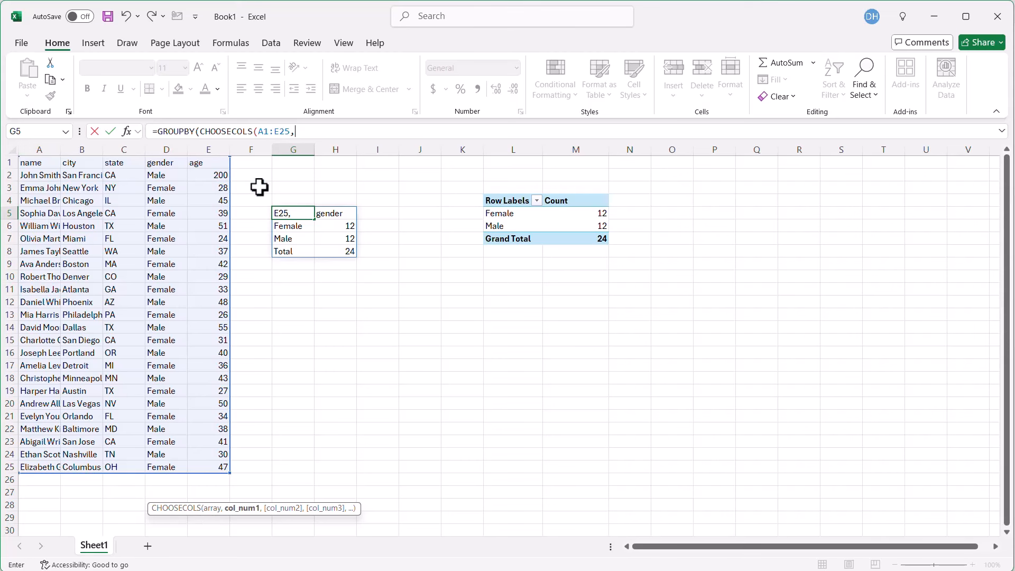
text(3)
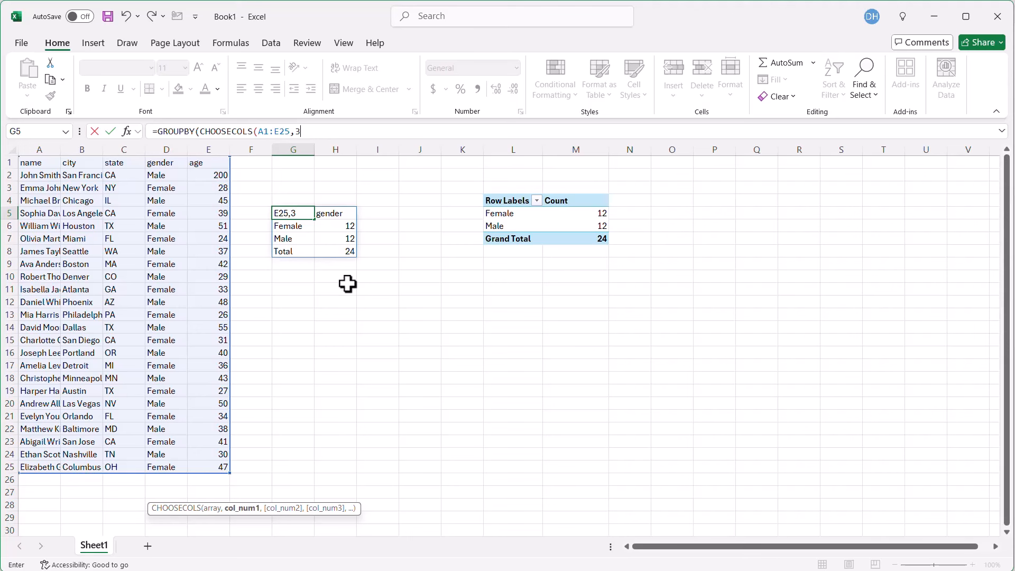
text(,4))
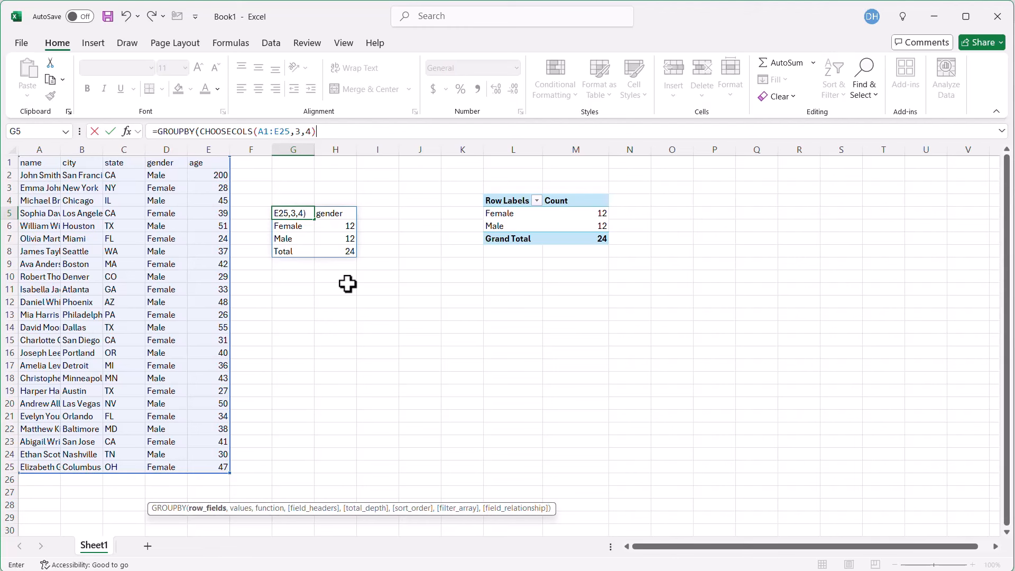
text(,)
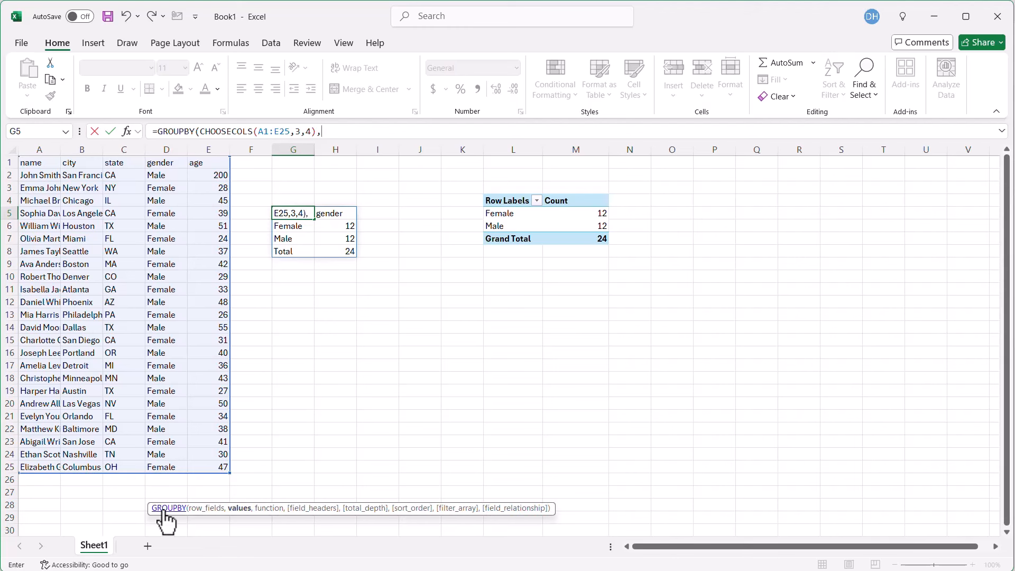
mouse_move(237, 509)
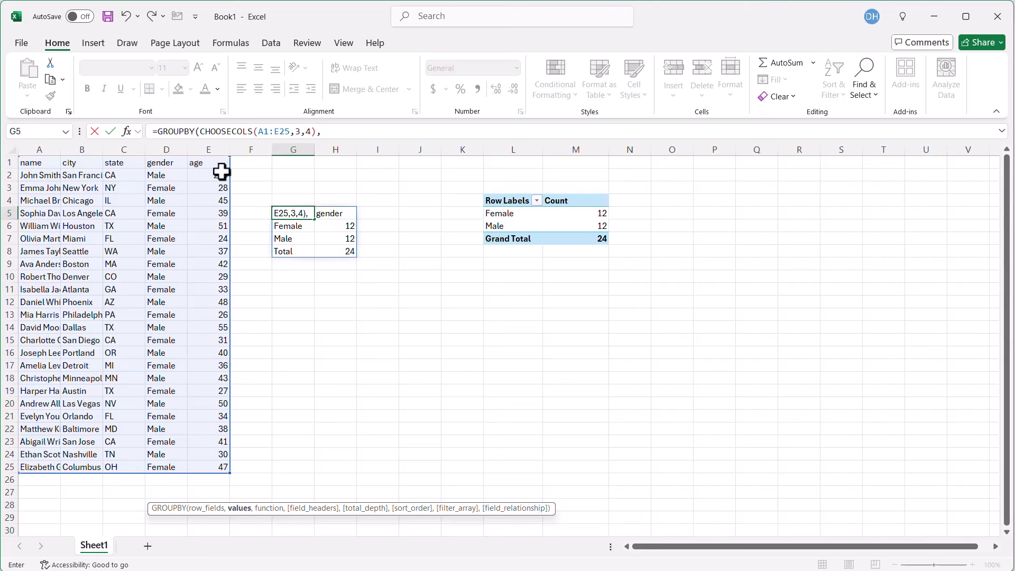
- Use age E1:E25 as values averaged, with headers shown (argument 3)
drag(208, 162, 208, 454)
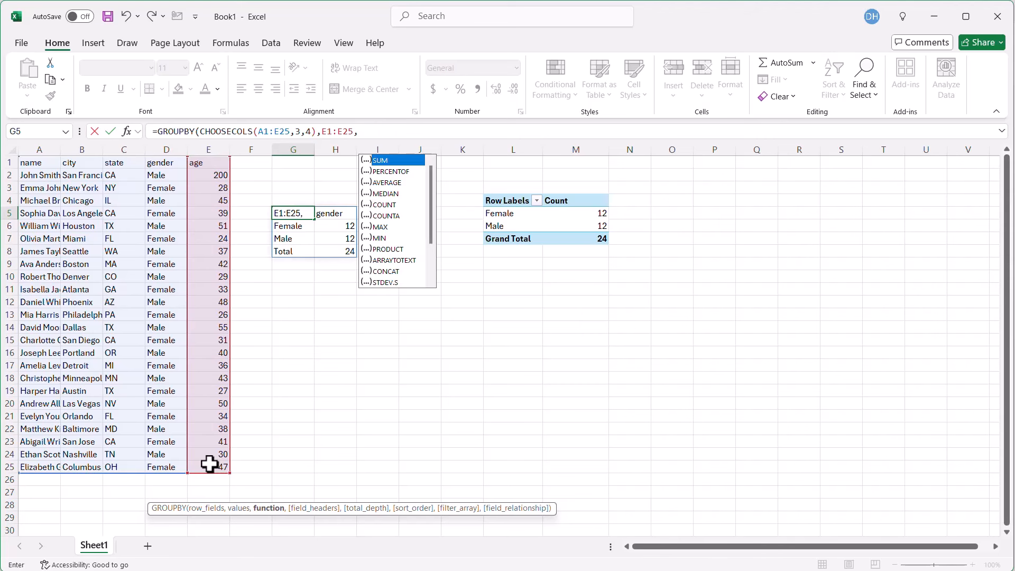
mouse_move(397, 189)
text(AVERAGE)
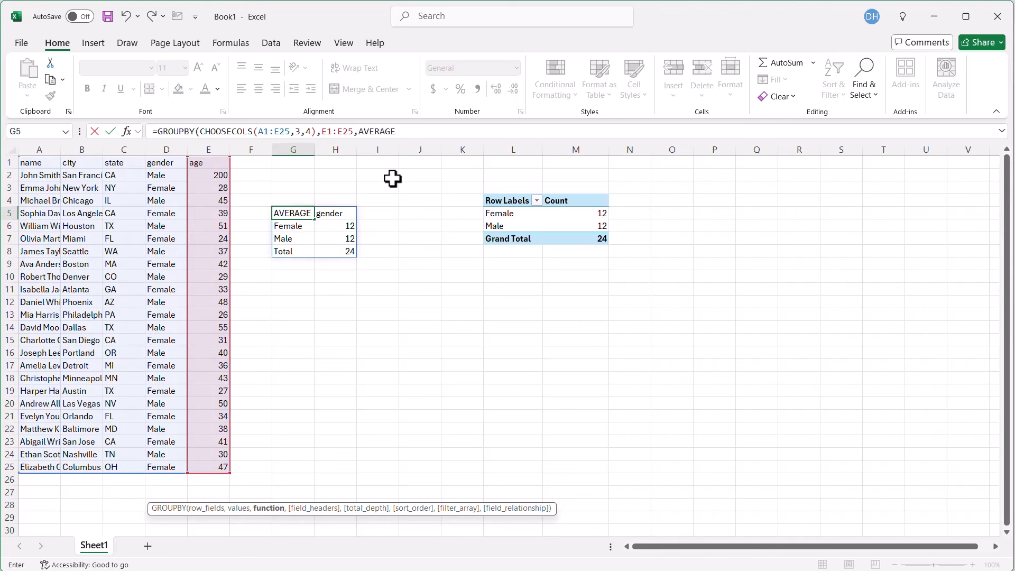
text(,)
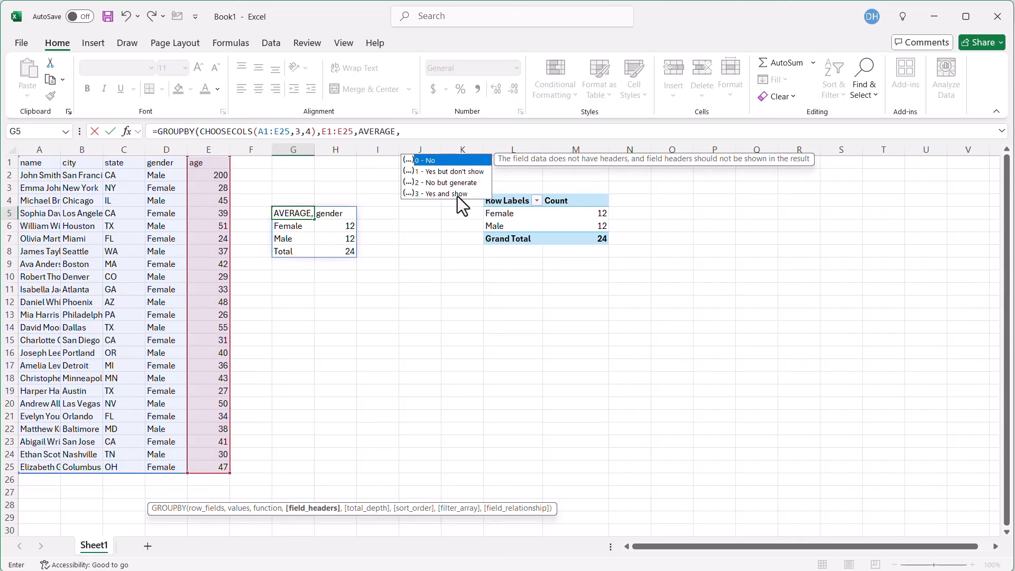
mouse_move(433, 207)
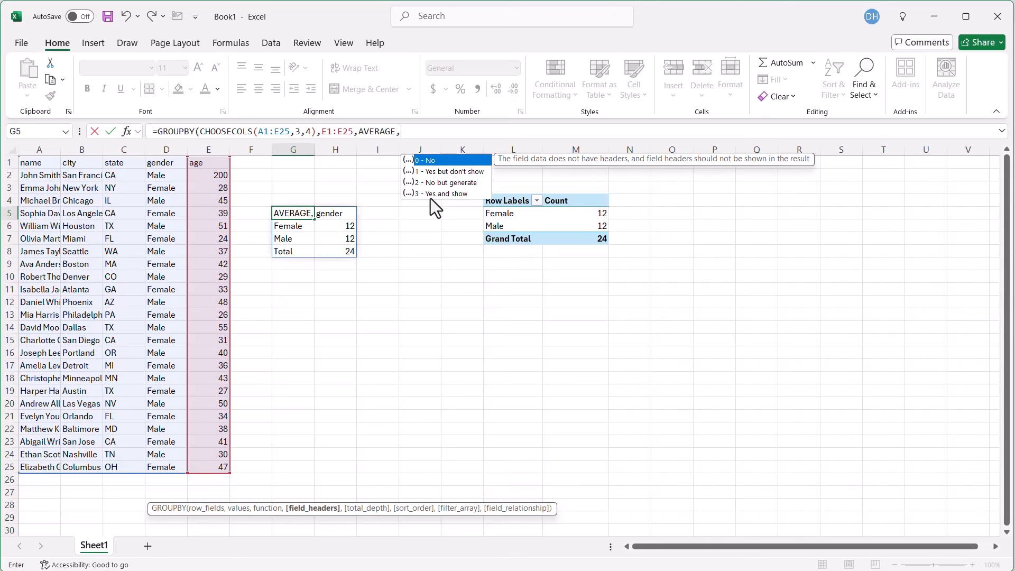
text(3))
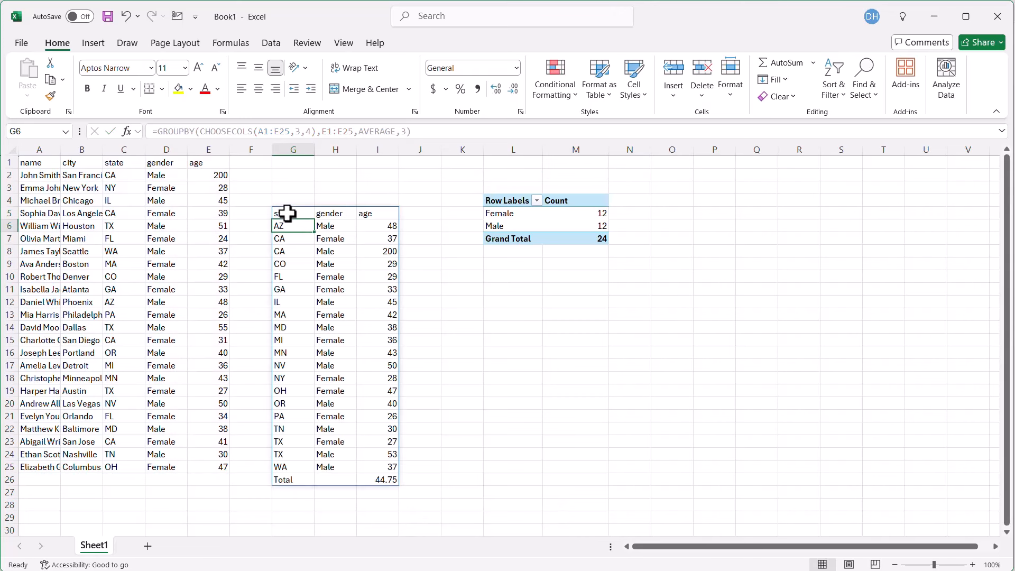
- Add age to the PivotTable values and summarize it as an average
click(512, 212)
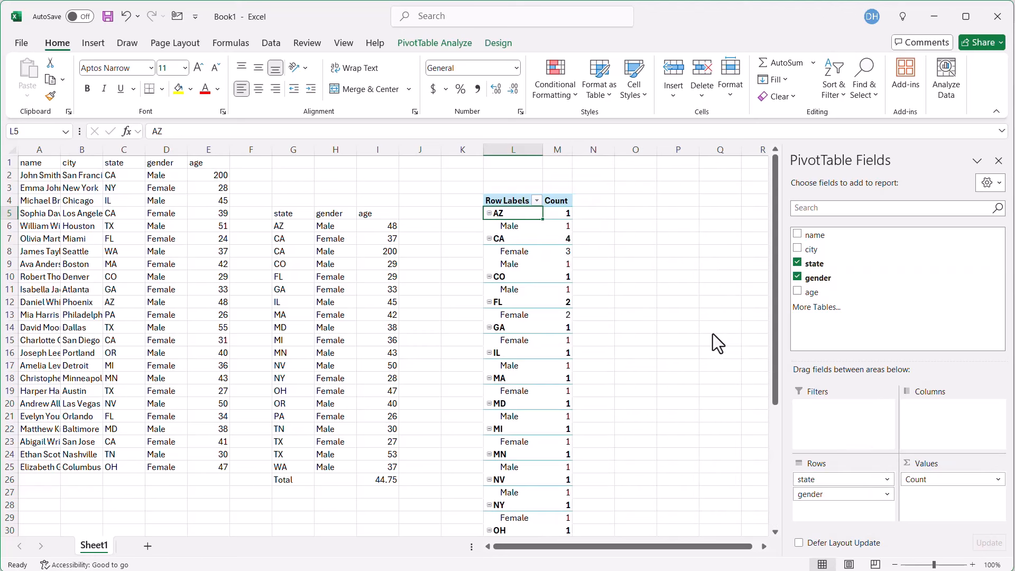
click(797, 292)
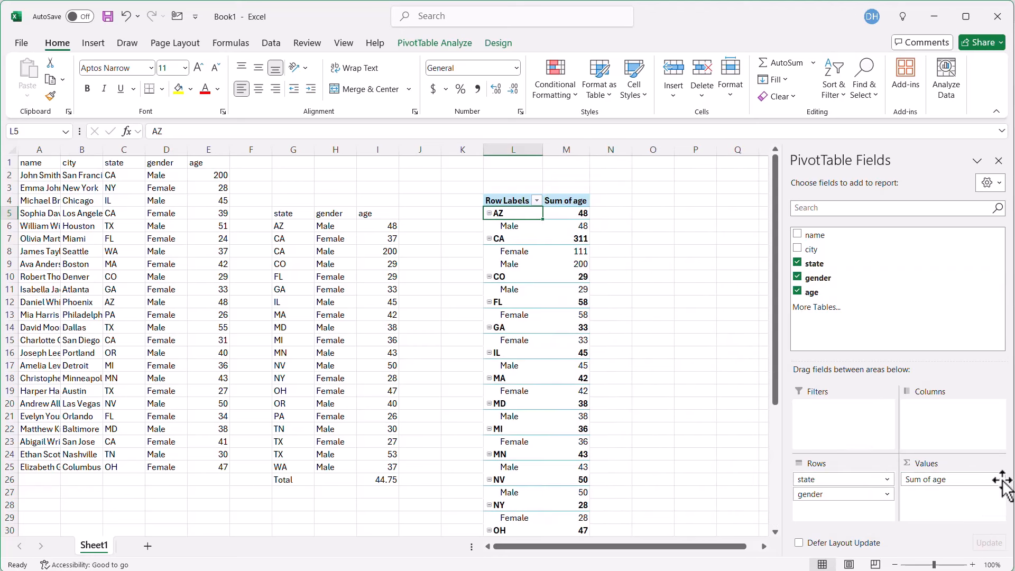
click(947, 479)
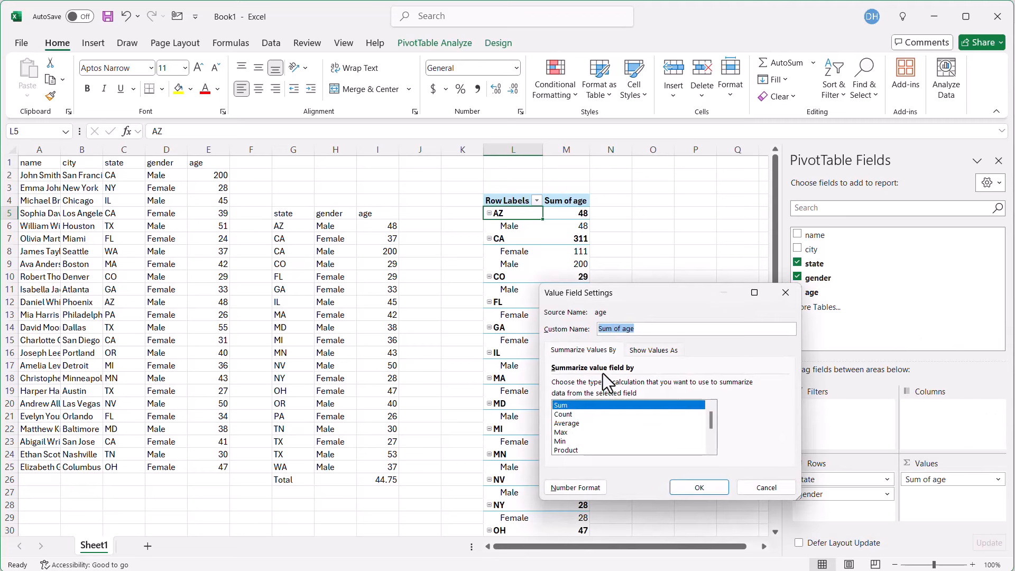
click(698, 486)
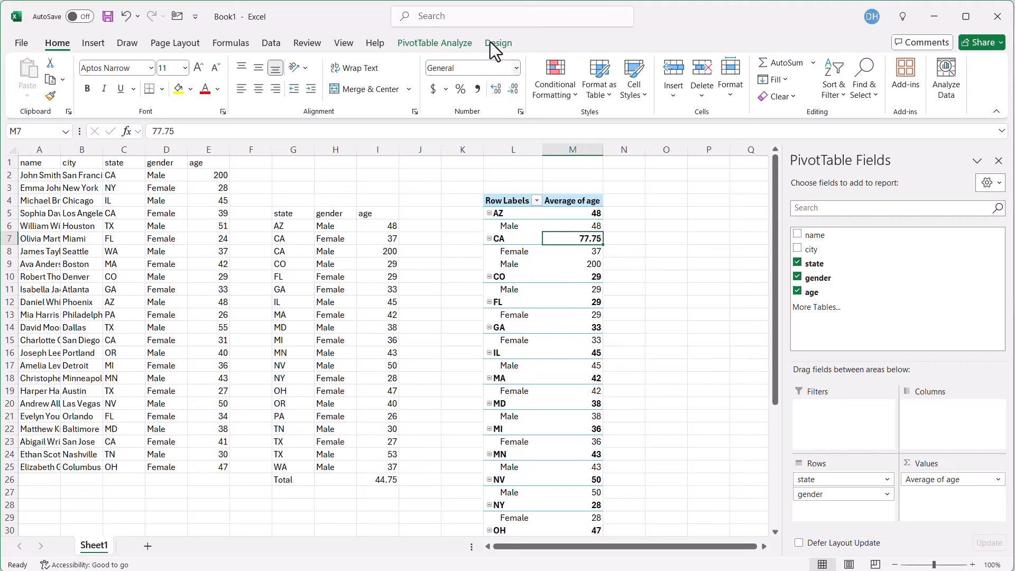
- Show the PivotTable in tabular layout, then select the age 200 in E2
click(105, 77)
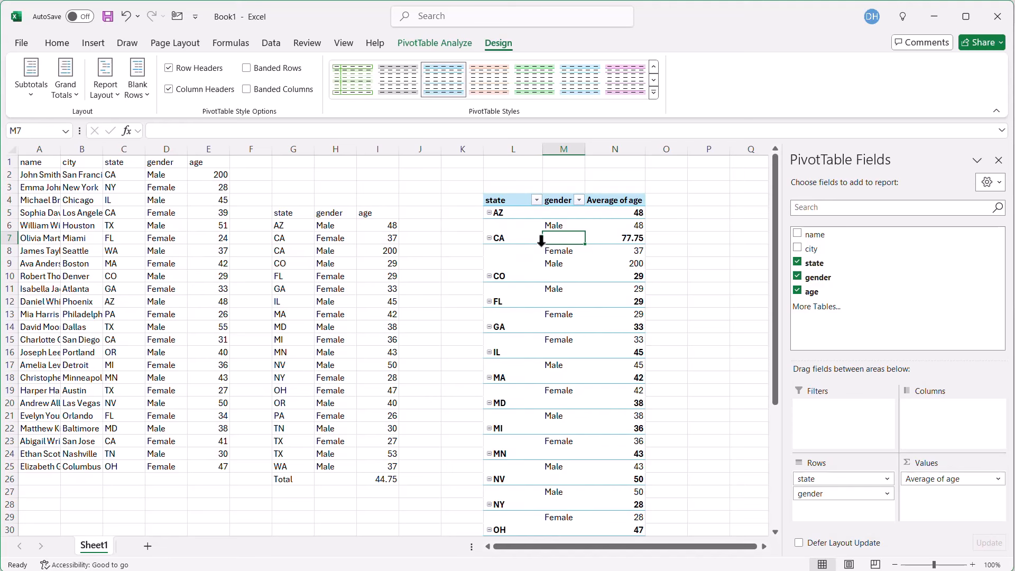
mouse_move(408, 228)
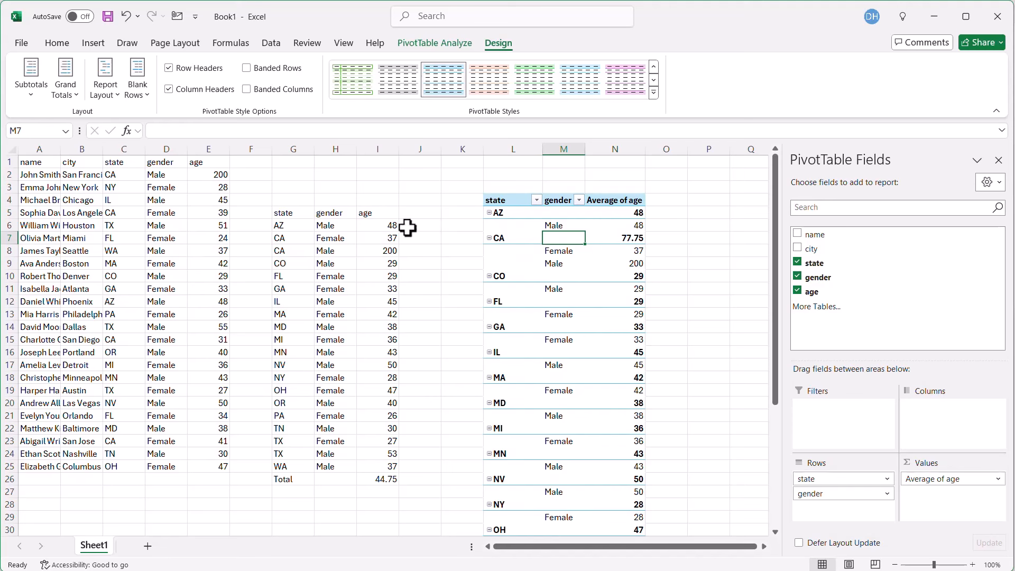
click(209, 175)
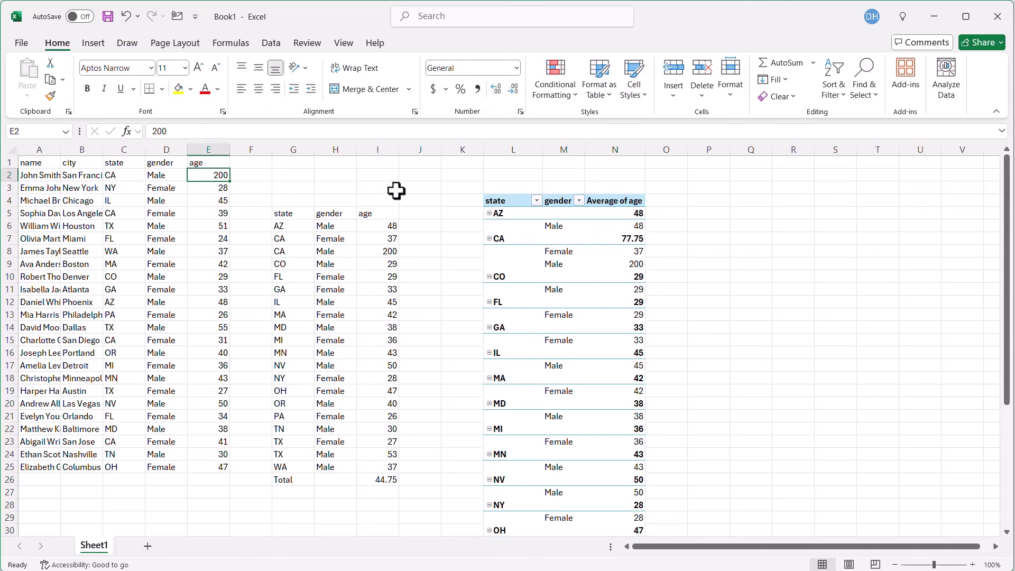
- Reset E2's age to 34 and refresh the PivotTable so CA averages correctly
text(34)
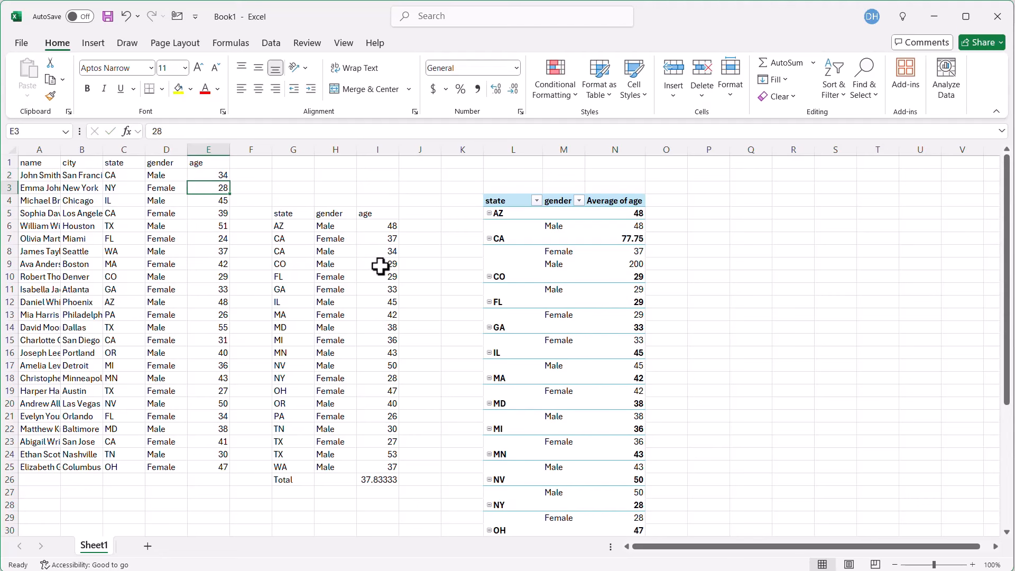
mouse_move(609, 273)
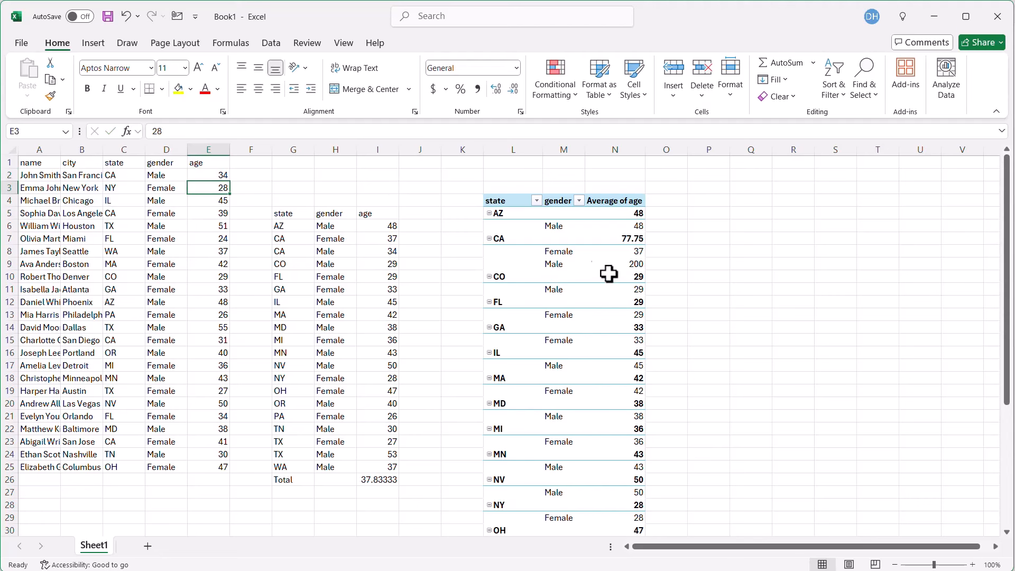
right_click(553, 263)
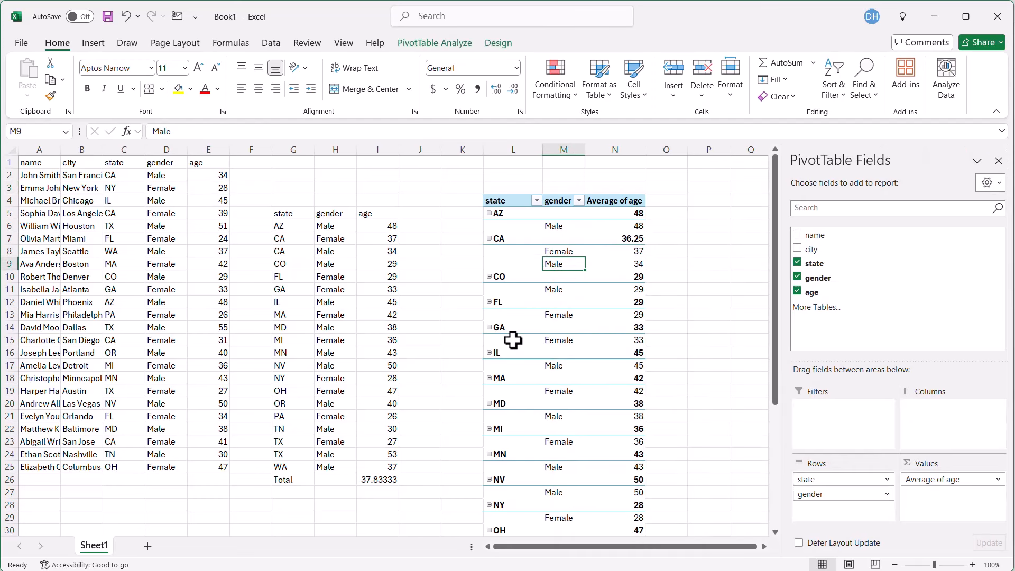
mouse_move(713, 324)
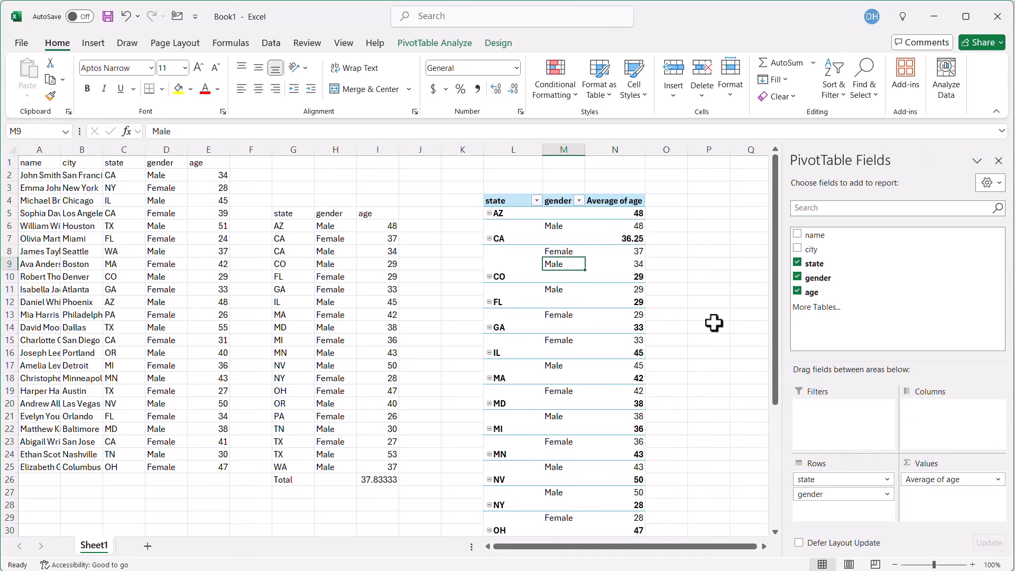
- Exclude AZ from the PivotTable's state filter
click(531, 200)
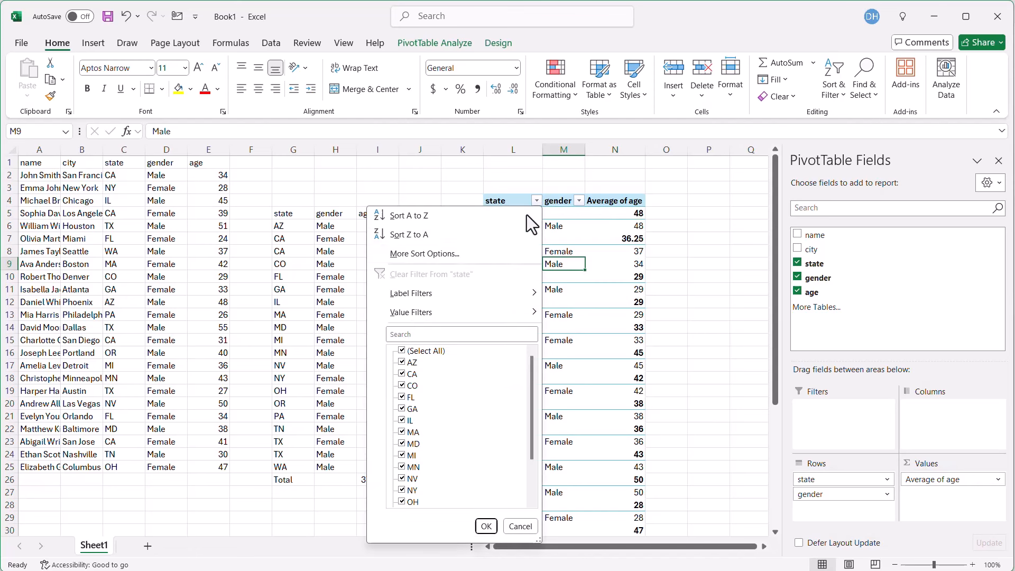
click(402, 350)
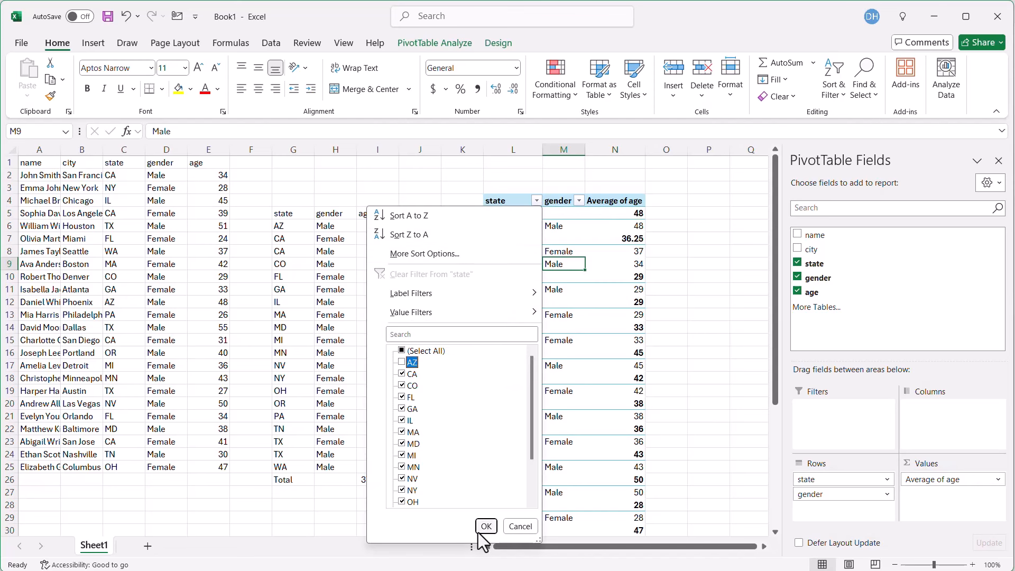
click(486, 525)
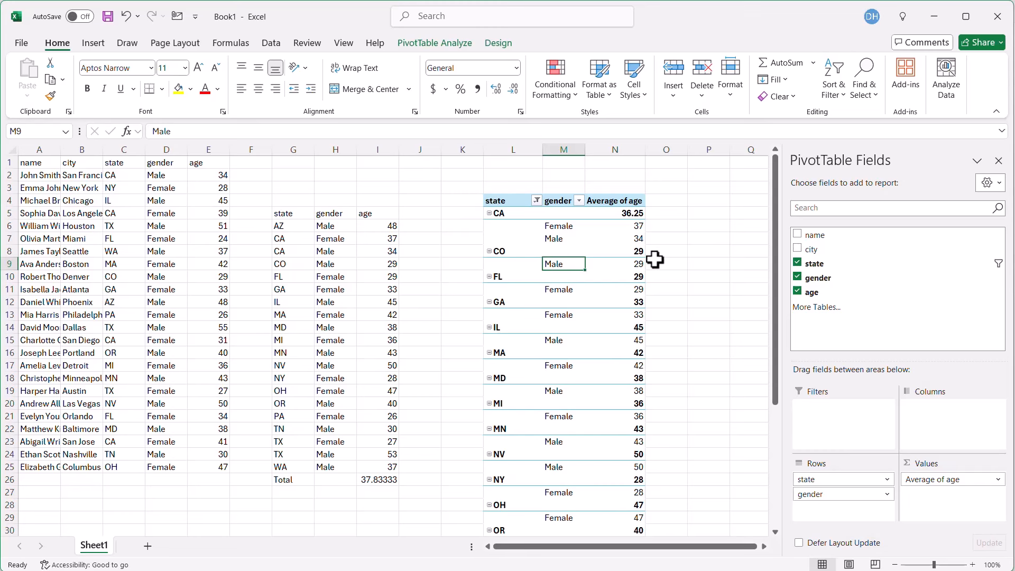
mouse_move(363, 283)
text(=GROUPBY(CHOOSECOLS(A1:E25,3,4),E1:E25,AVERAGE,3,,,)
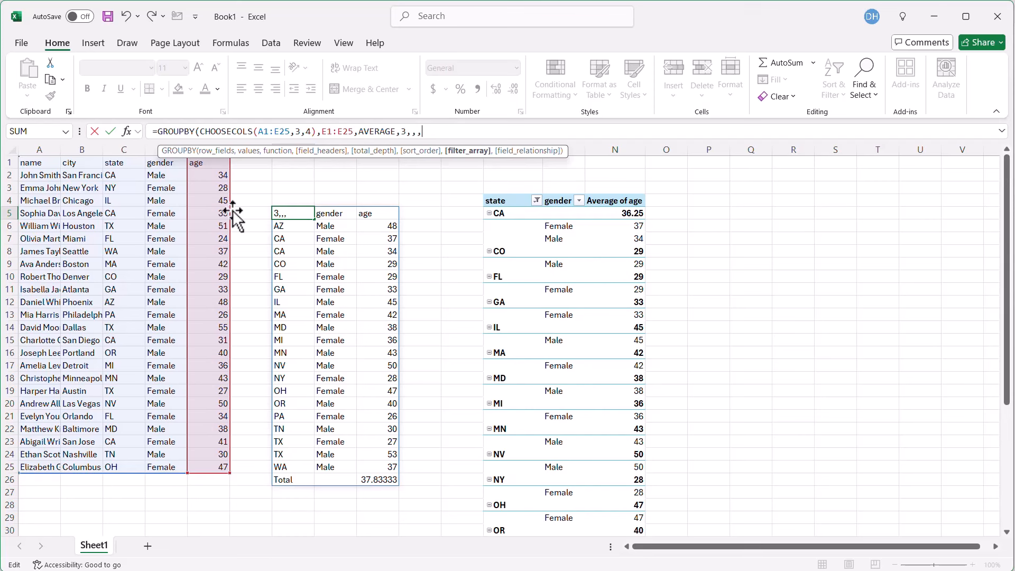
- Add filter_array C1:C25<>"AZ" to the GROUPBY formula so its total becomes 37.3913
drag(113, 163, 113, 454)
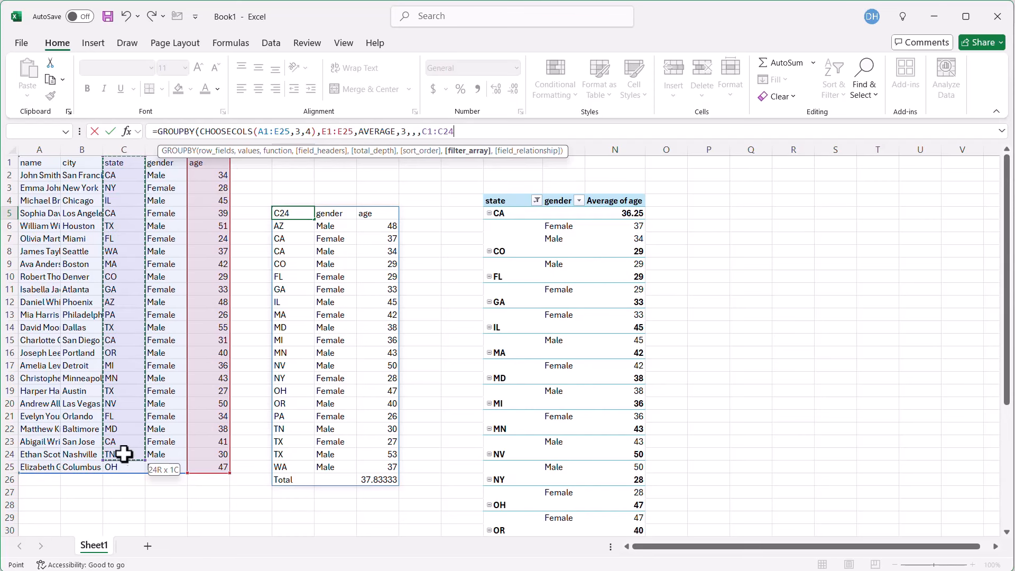
text(5<>)
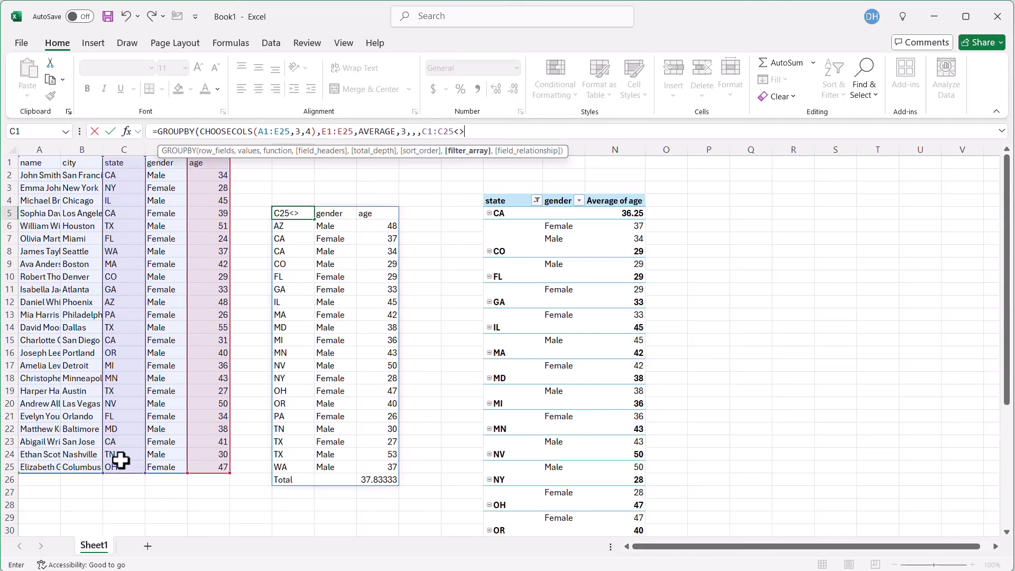
text(")
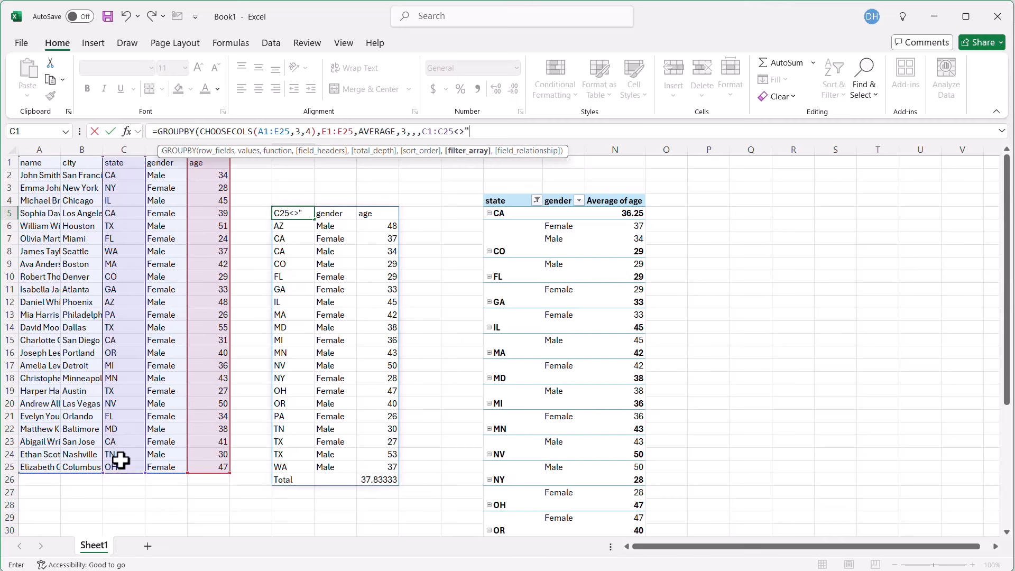
text(AZ"))
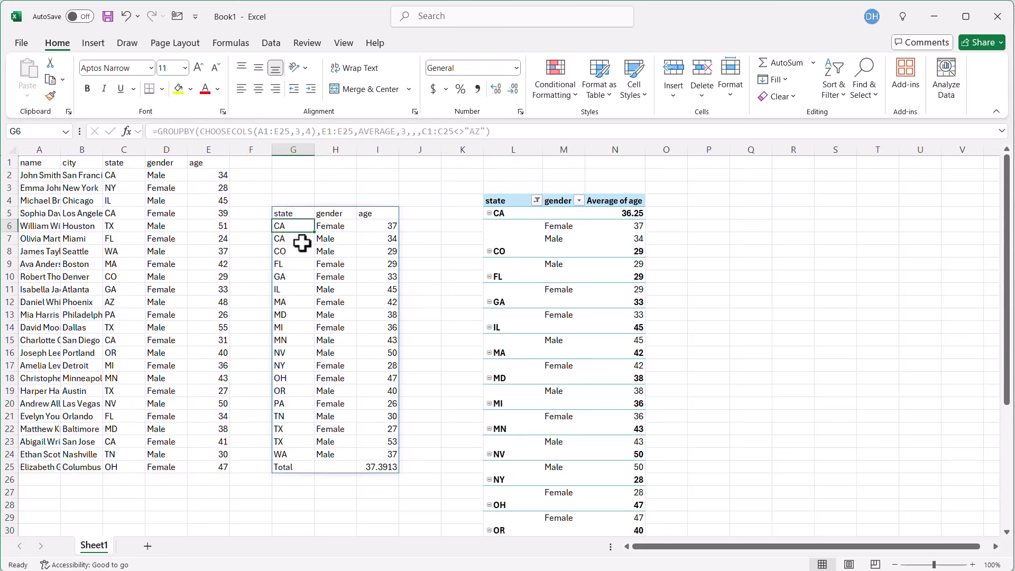
mouse_move(536, 199)
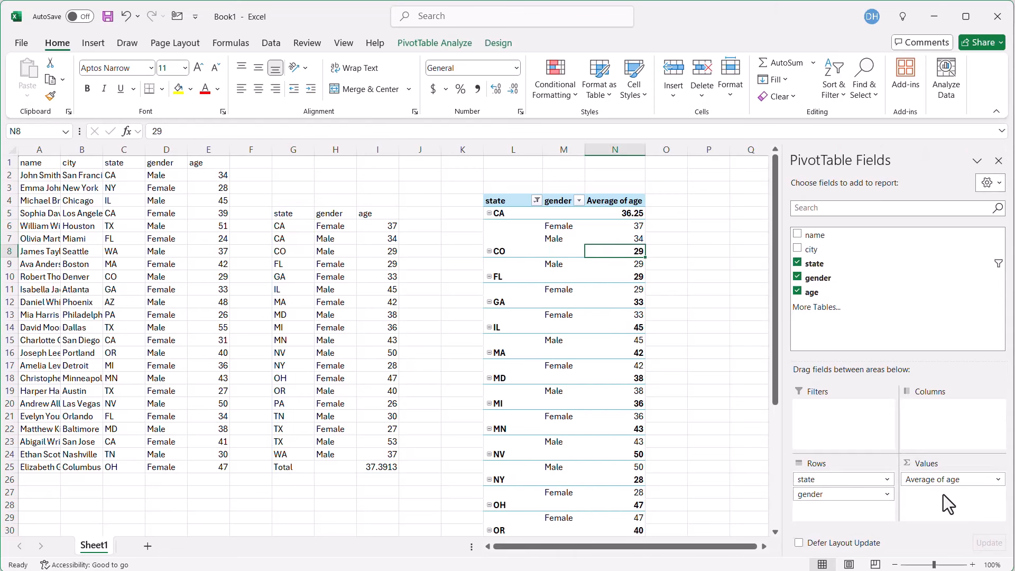
mouse_move(699, 383)
text(=GROUPBY()
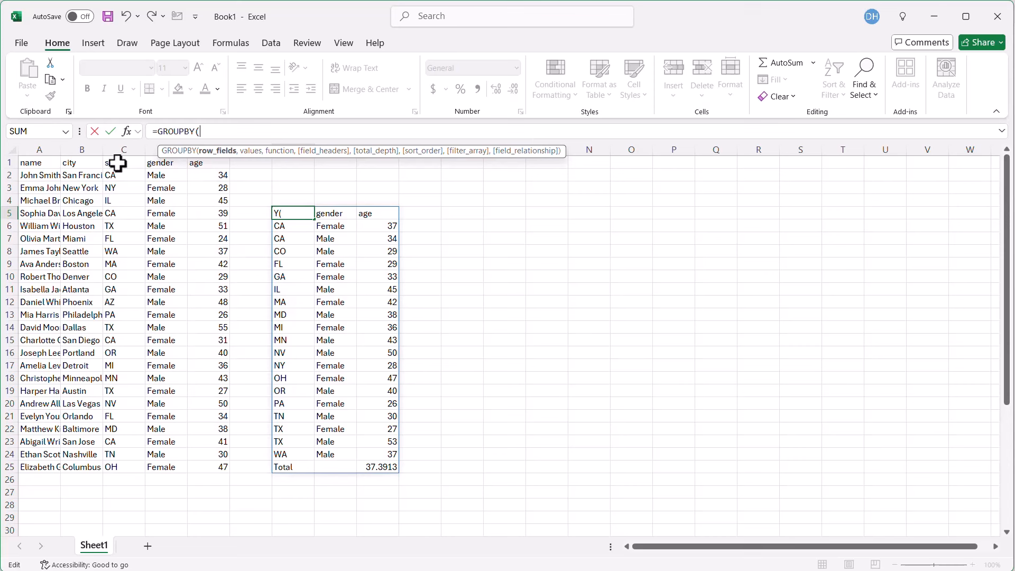
- Group by state C1:C25 with cities B1:B25 as values, joined using ARRAYTOTEXT
drag(117, 162, 121, 466)
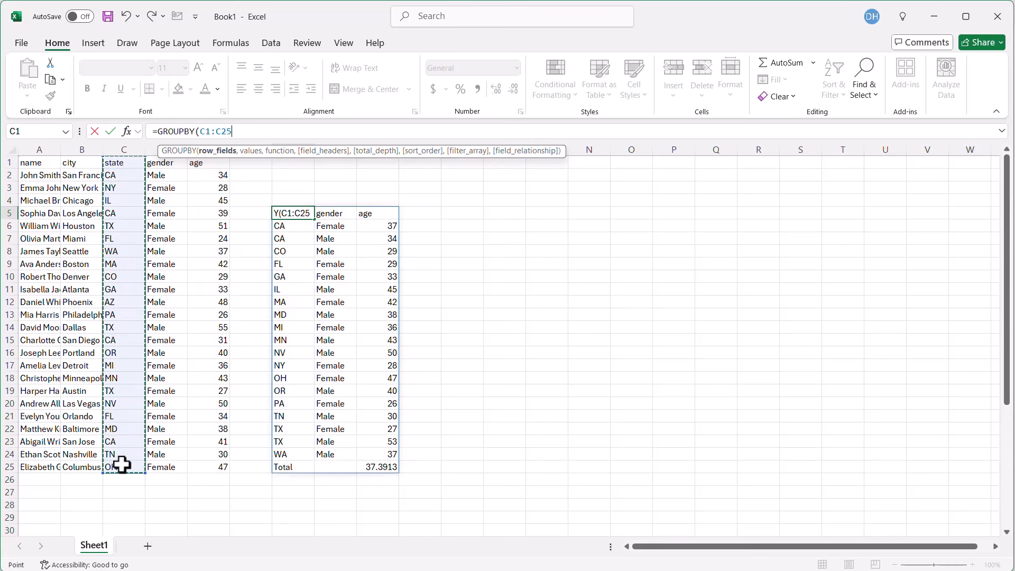
text(,B1:B25)
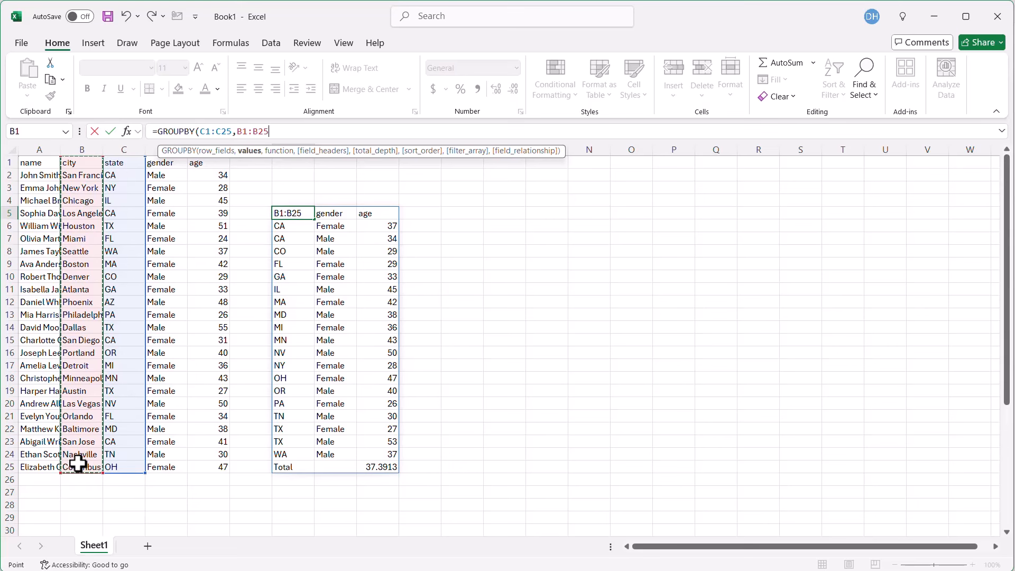
text(,)
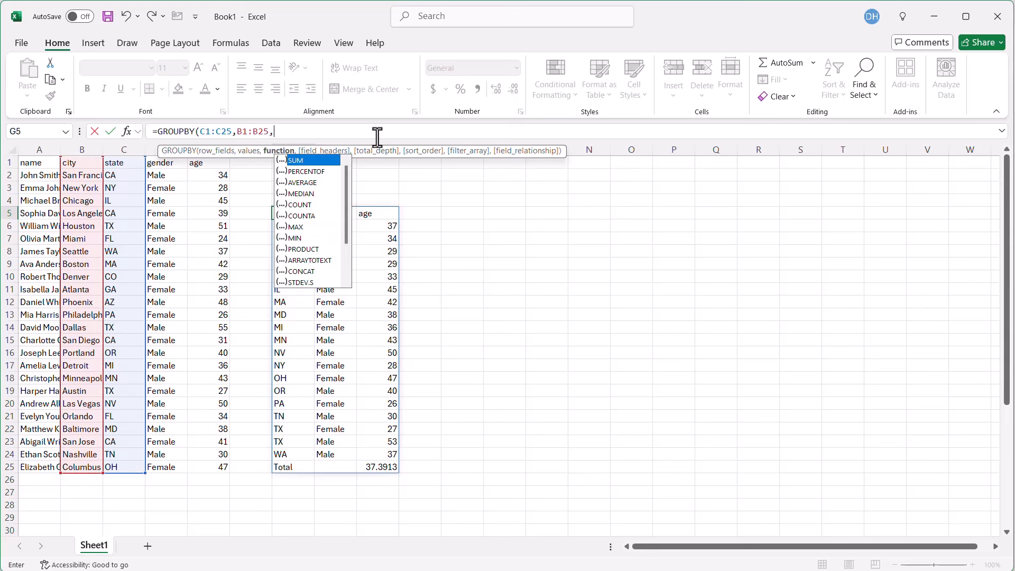
mouse_move(313, 268)
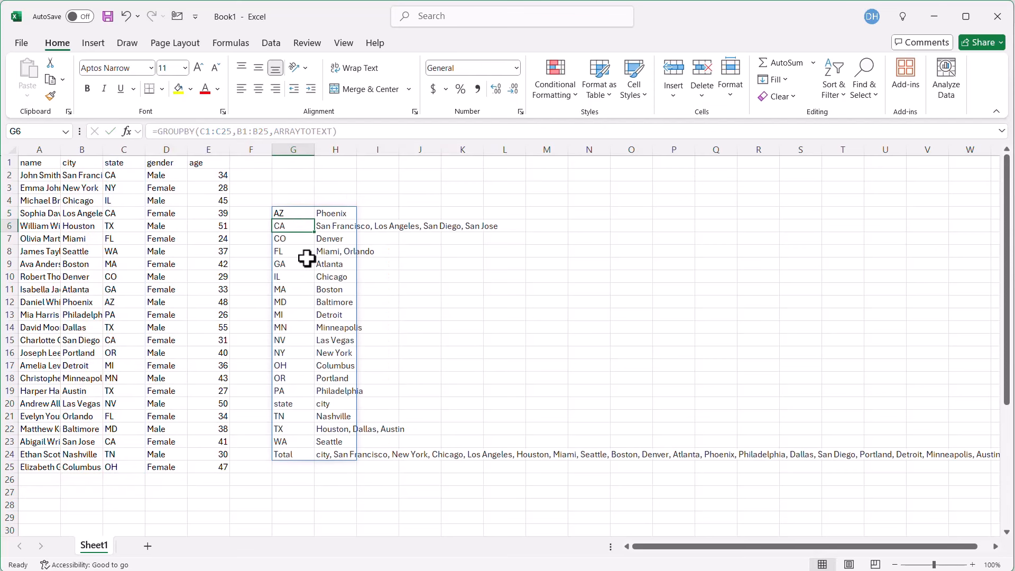
mouse_move(338, 227)
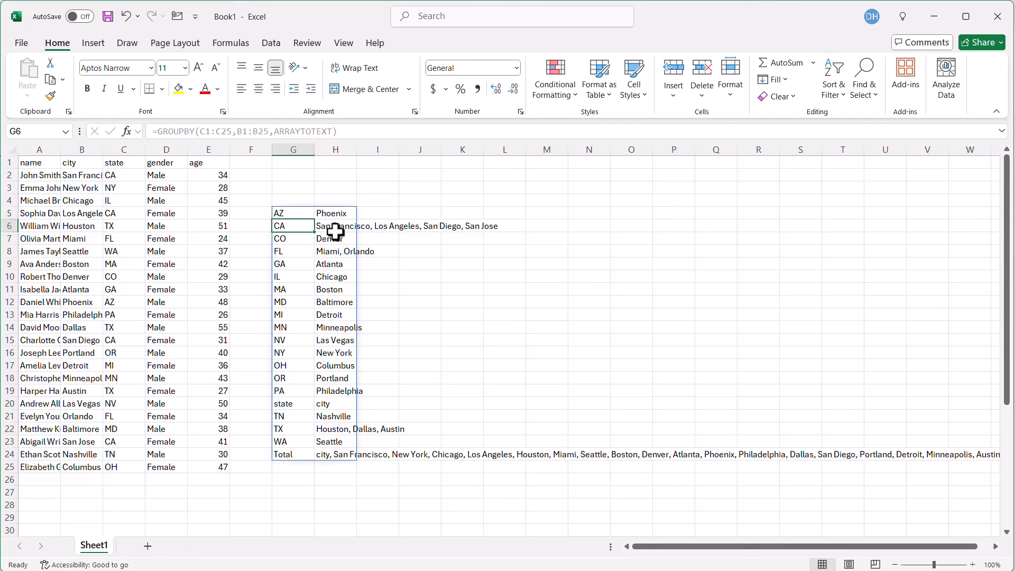
- After checking CA's joined list, change the first city in B2 to San Jose
click(335, 226)
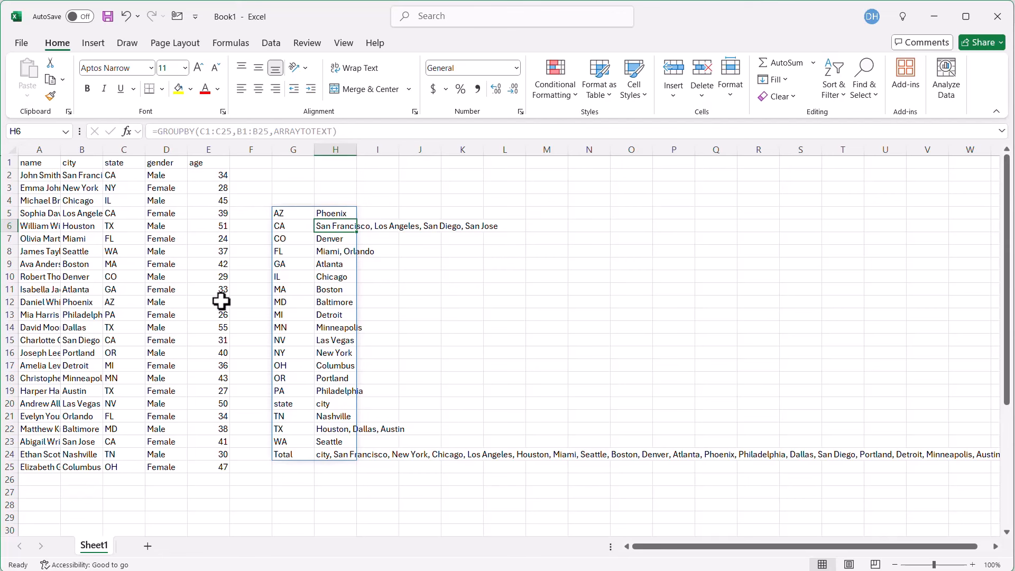
click(81, 175)
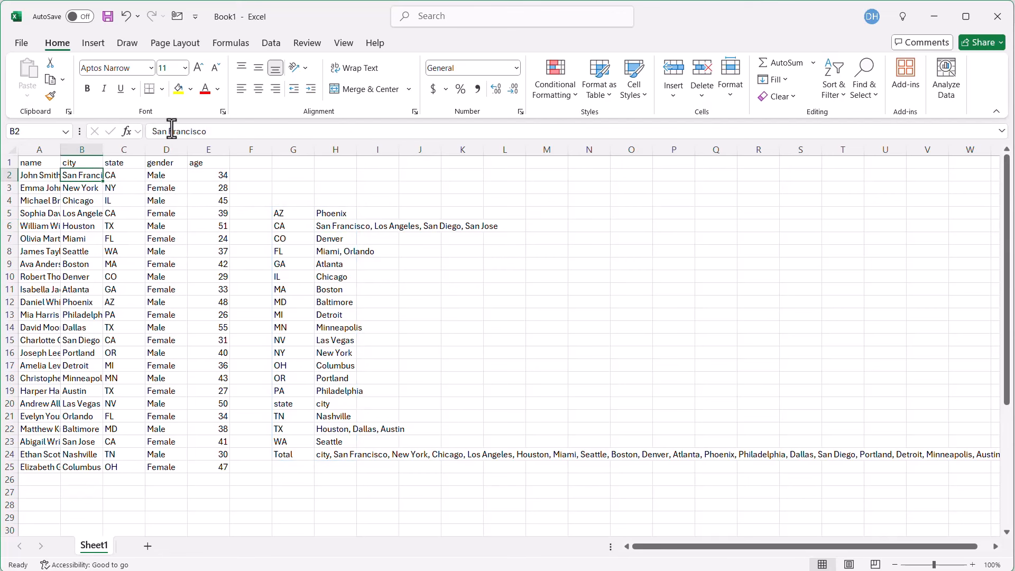
text(San Jose)
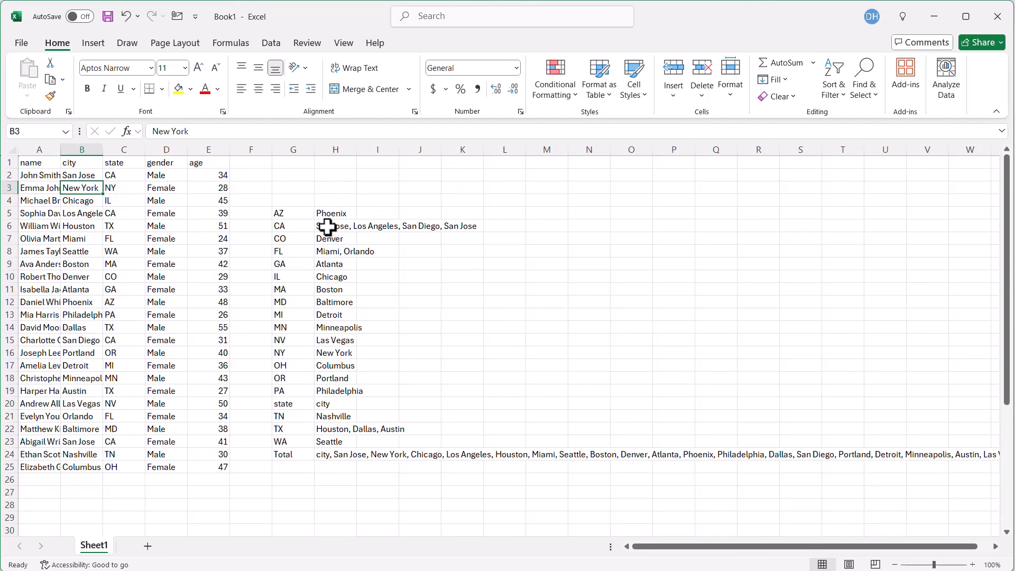
mouse_move(338, 229)
text(=GROUPBY(C1:C25,B1:B25,)
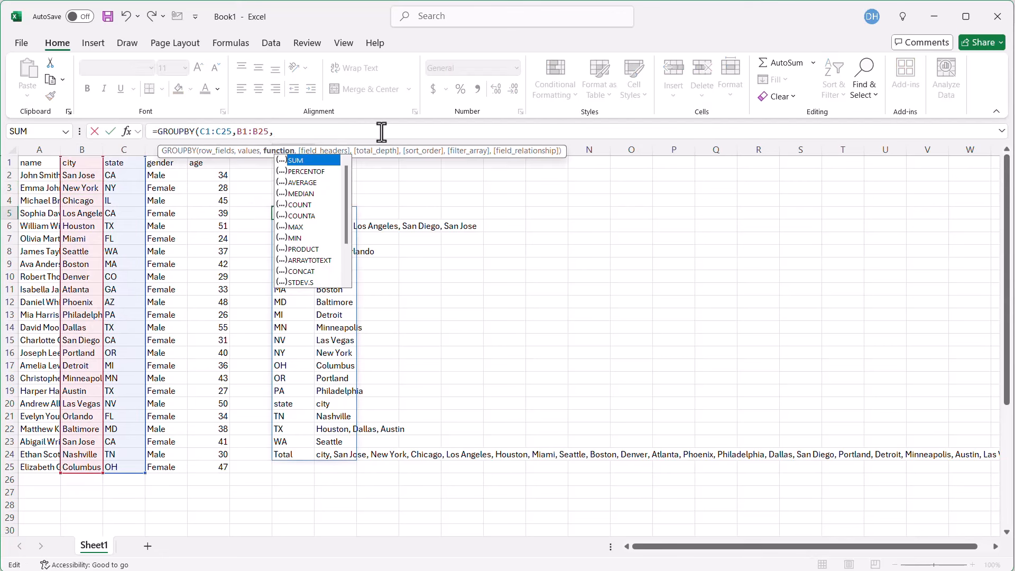
mouse_move(348, 218)
text(LAMBDA()
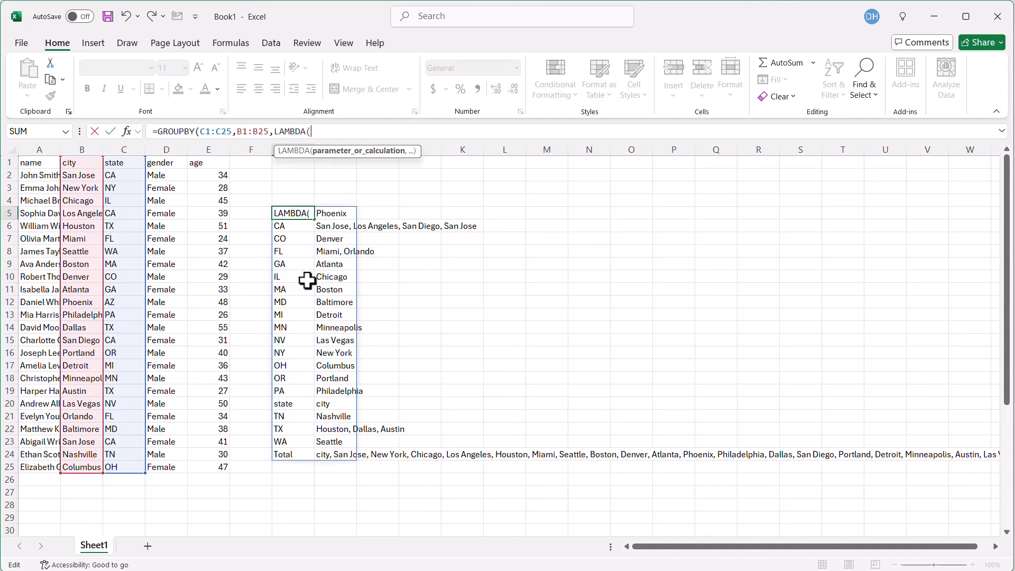
mouse_move(331, 162)
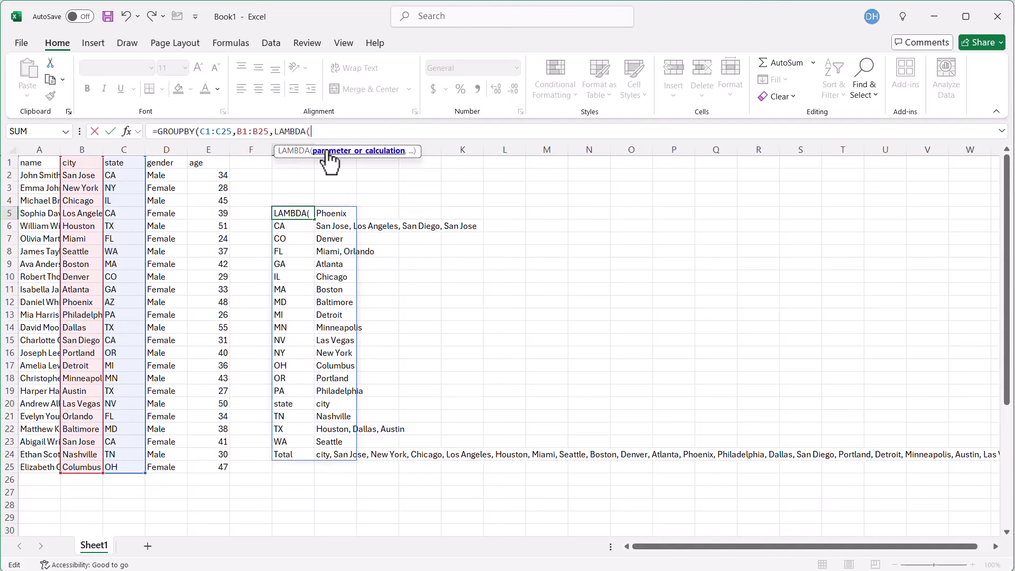
mouse_move(382, 159)
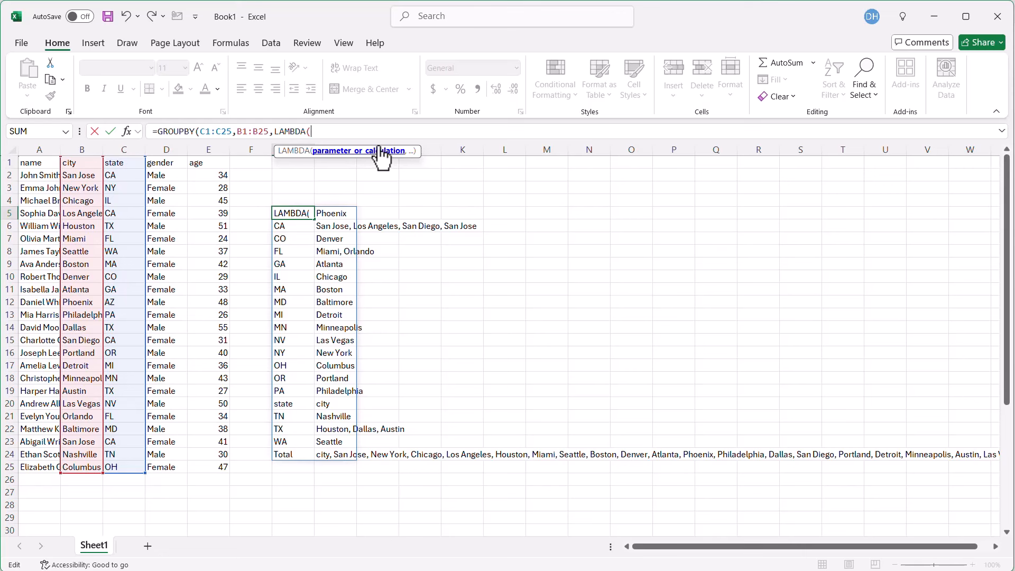
- Replace the function argument with LAMBDA(t,ARRAYTOTEXT(UNIQUE(t))) so each state lists cities once
text(t)
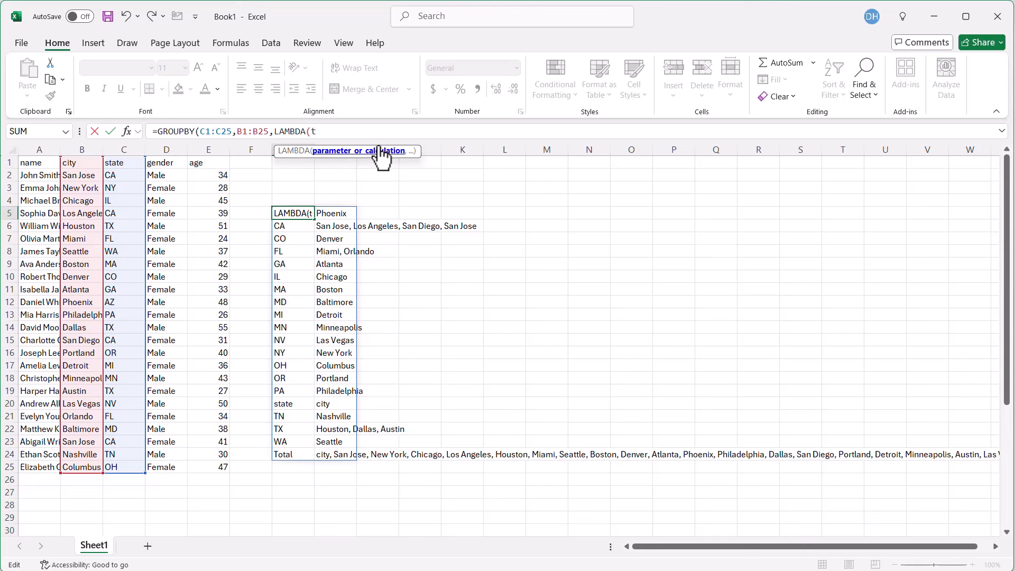
text(,)
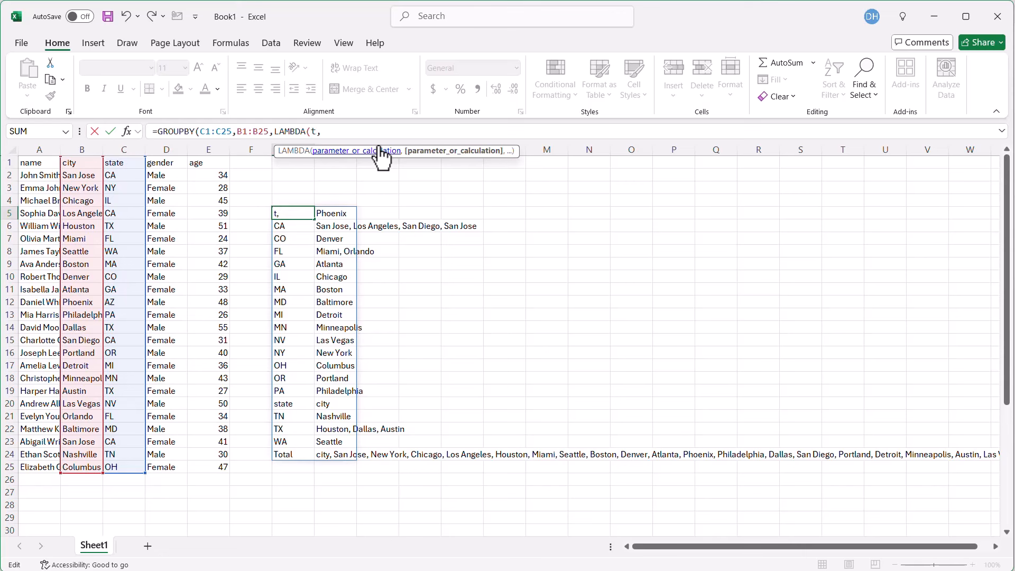
mouse_move(445, 160)
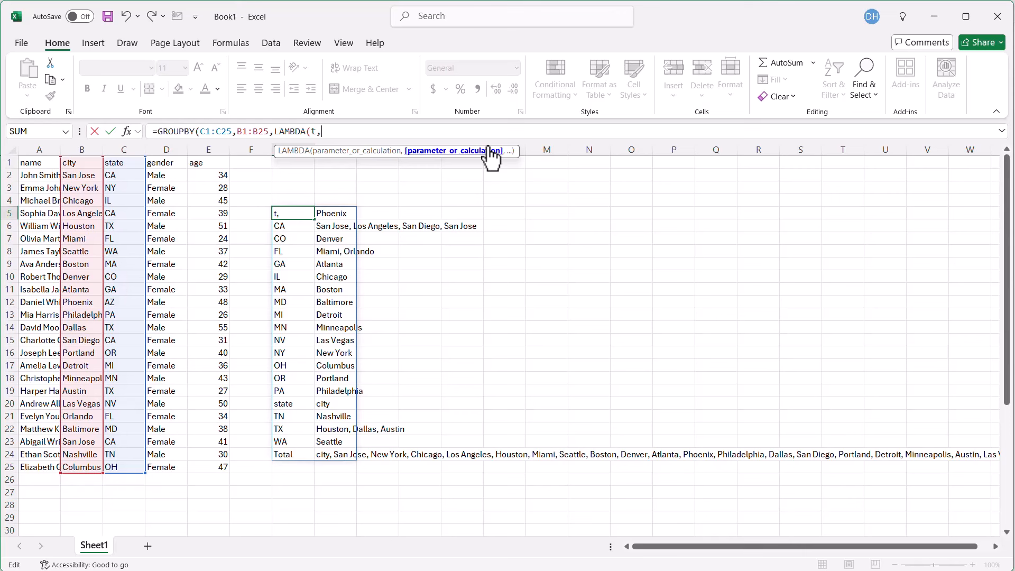
text(arr)
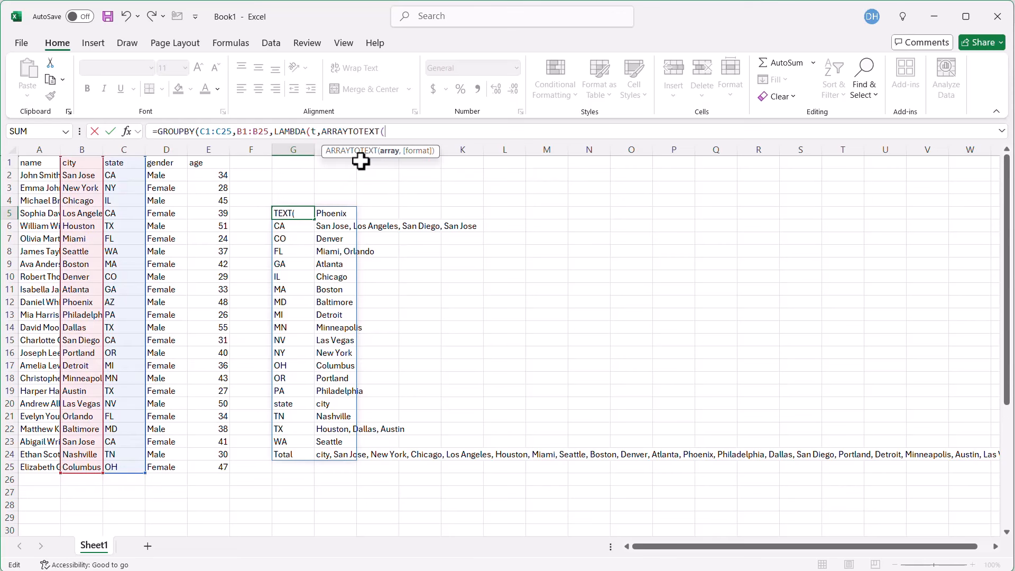
mouse_move(332, 131)
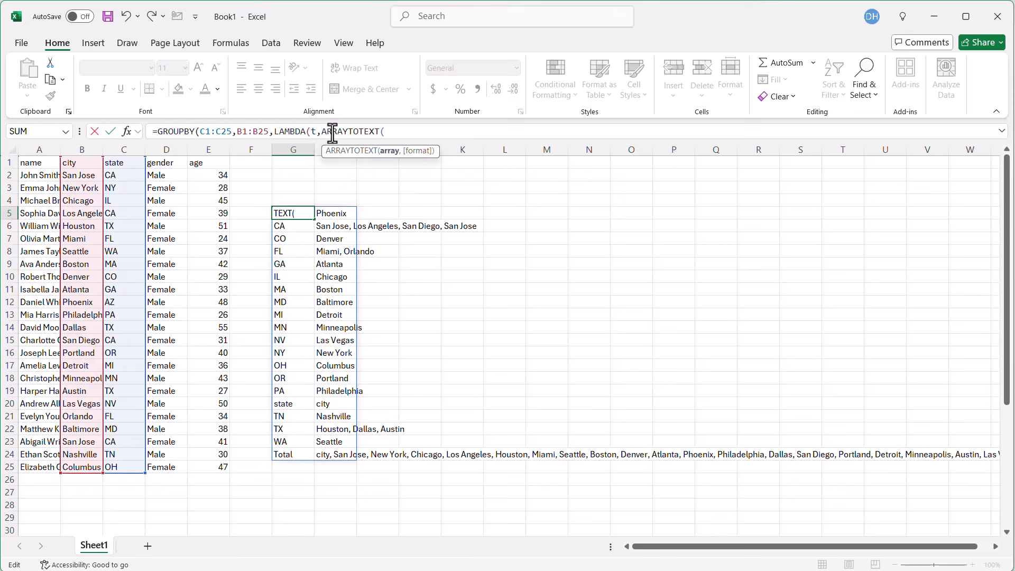
text(uni)
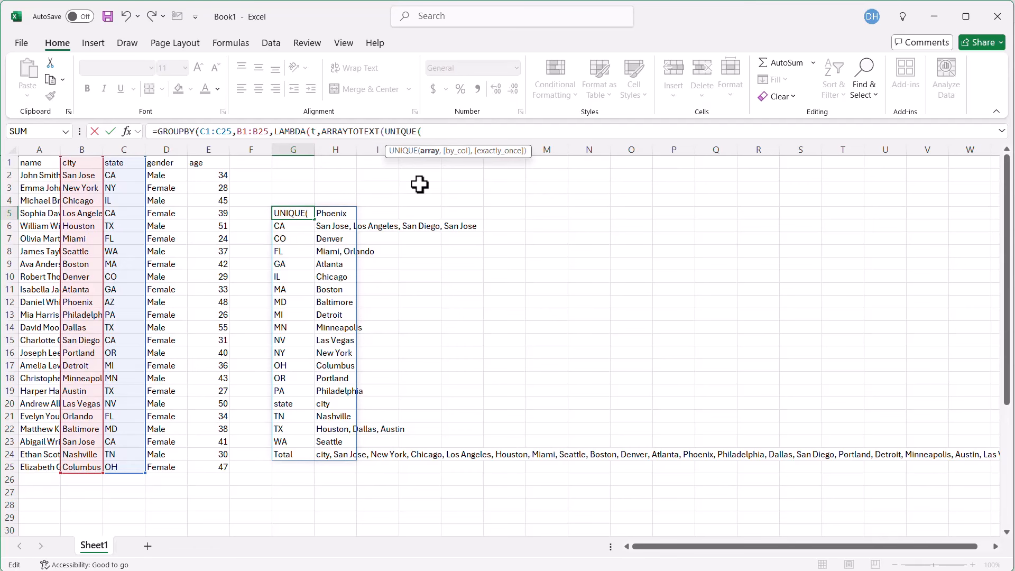
text(t))
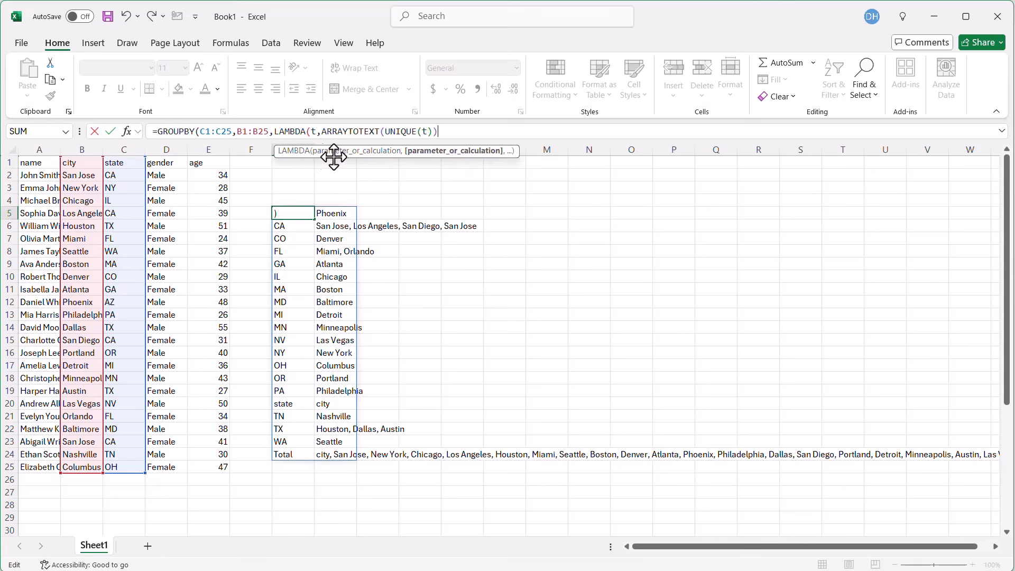
text()))
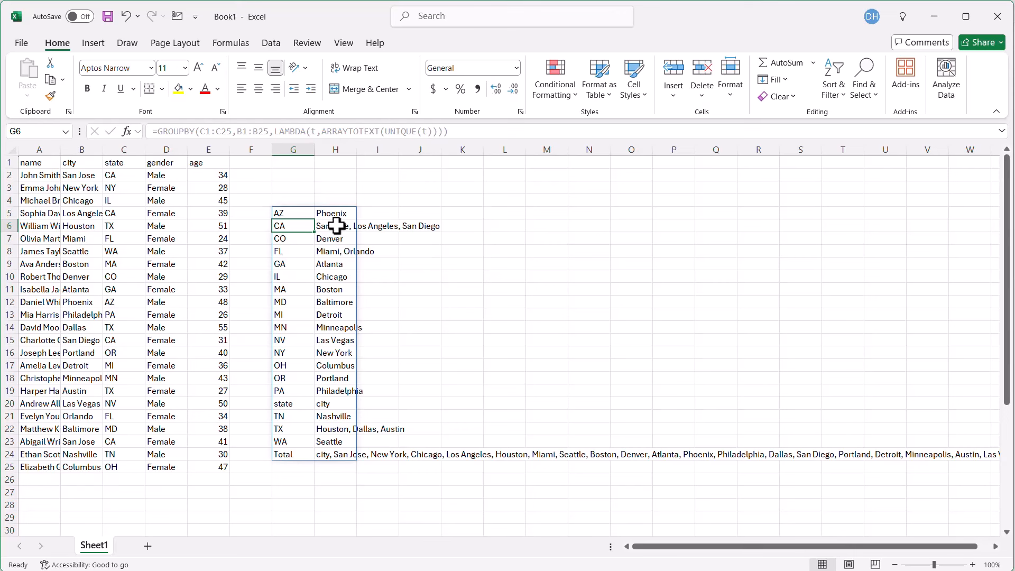
mouse_move(427, 228)
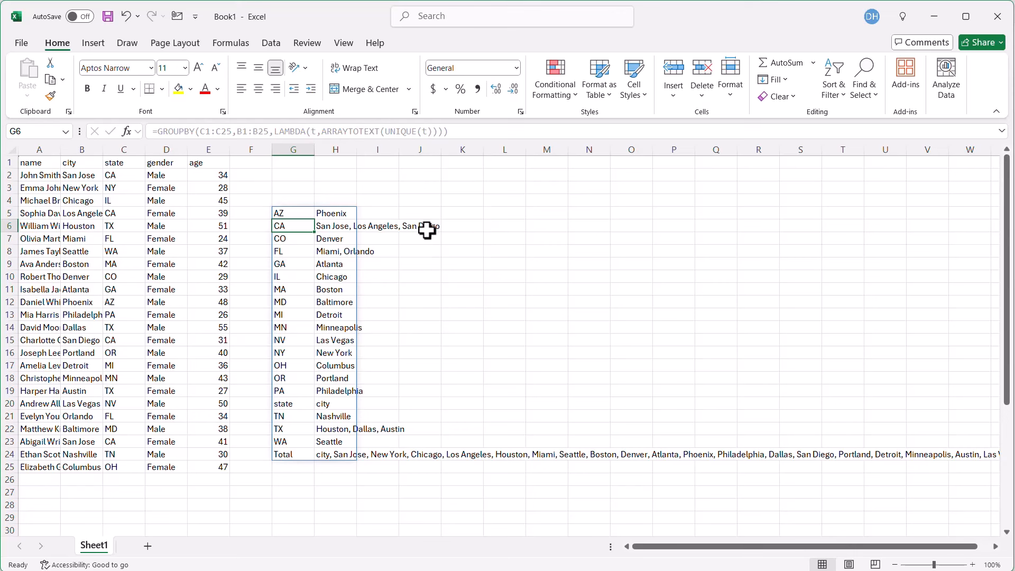
mouse_move(293, 212)
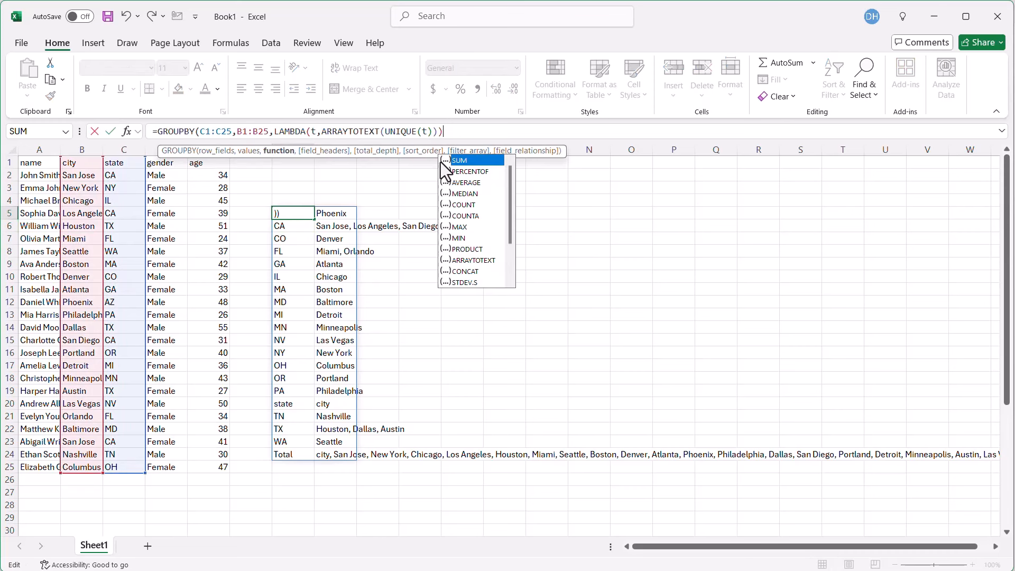
mouse_move(362, 173)
text(,)
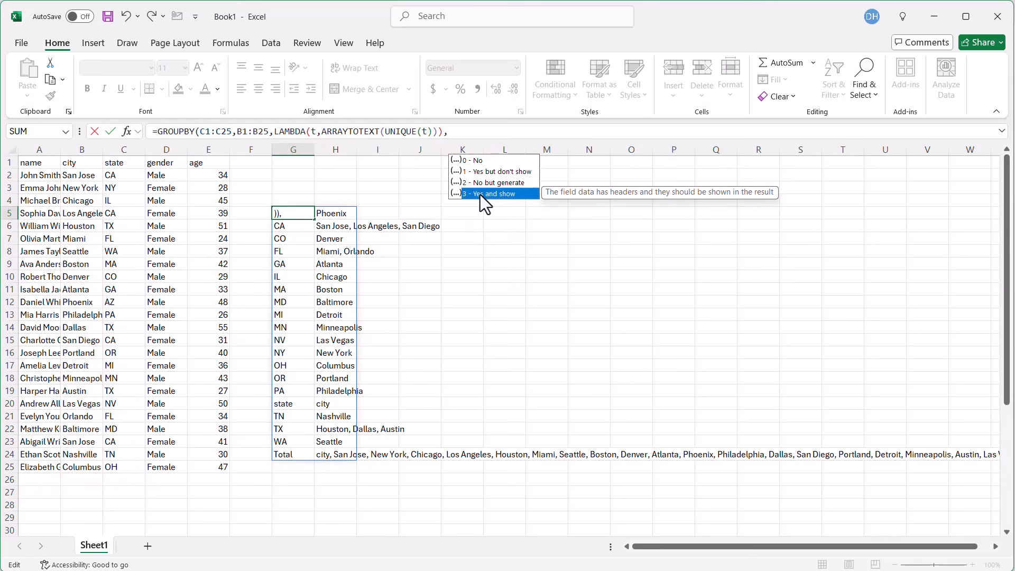
- Set GROUPBY's field_headers argument to 3 - Yes and show
click(493, 193)
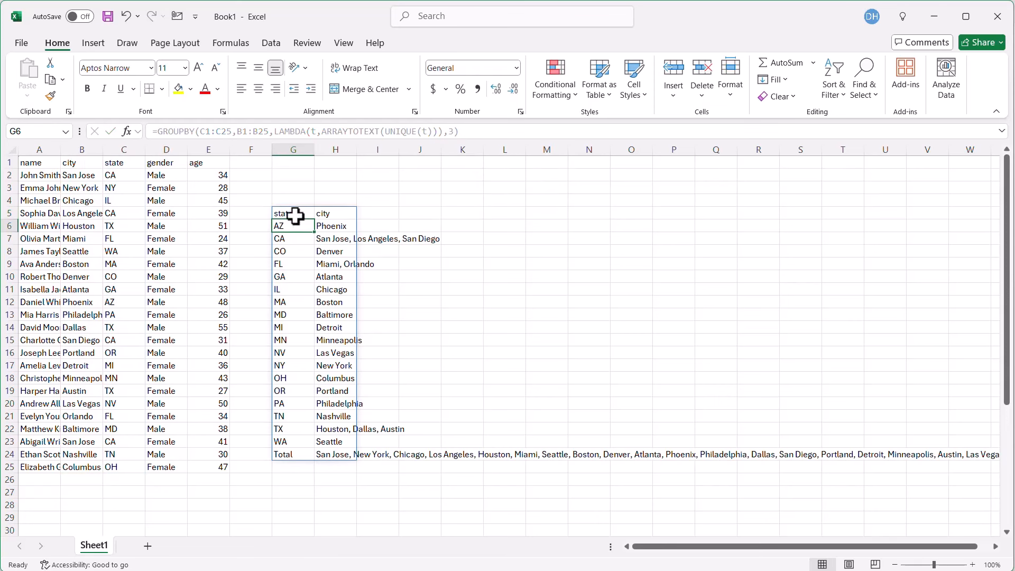
mouse_move(335, 265)
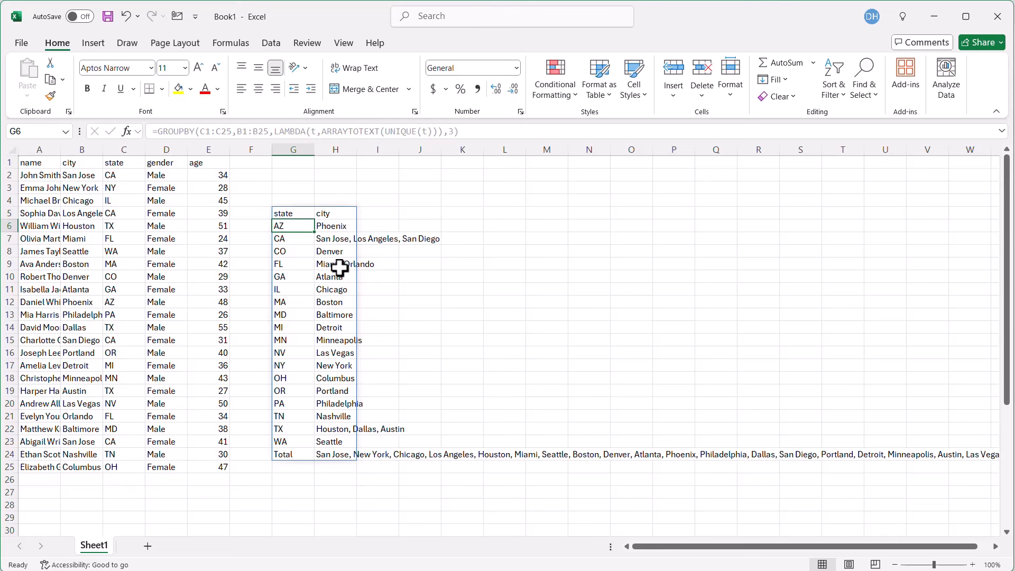
mouse_move(445, 269)
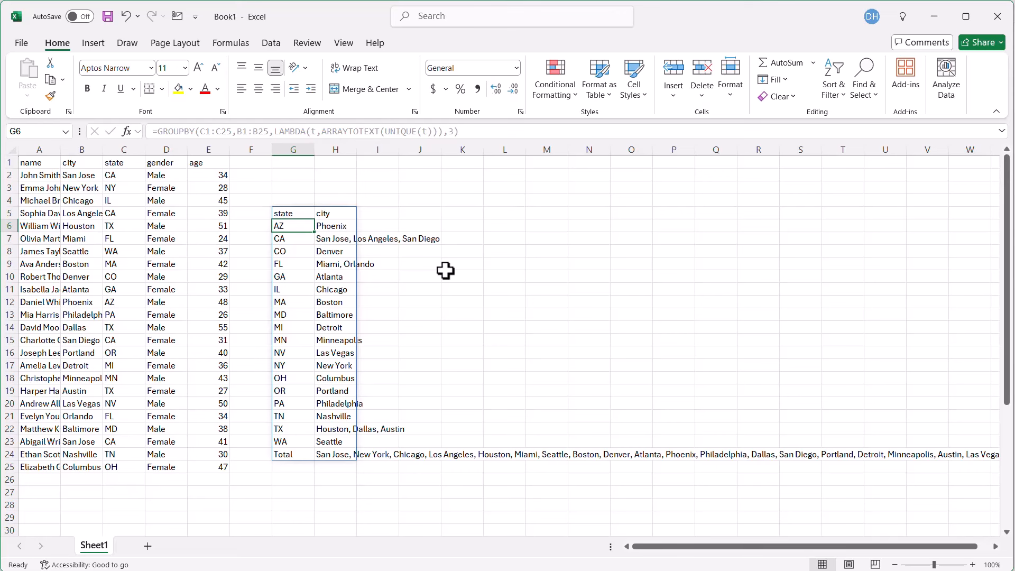